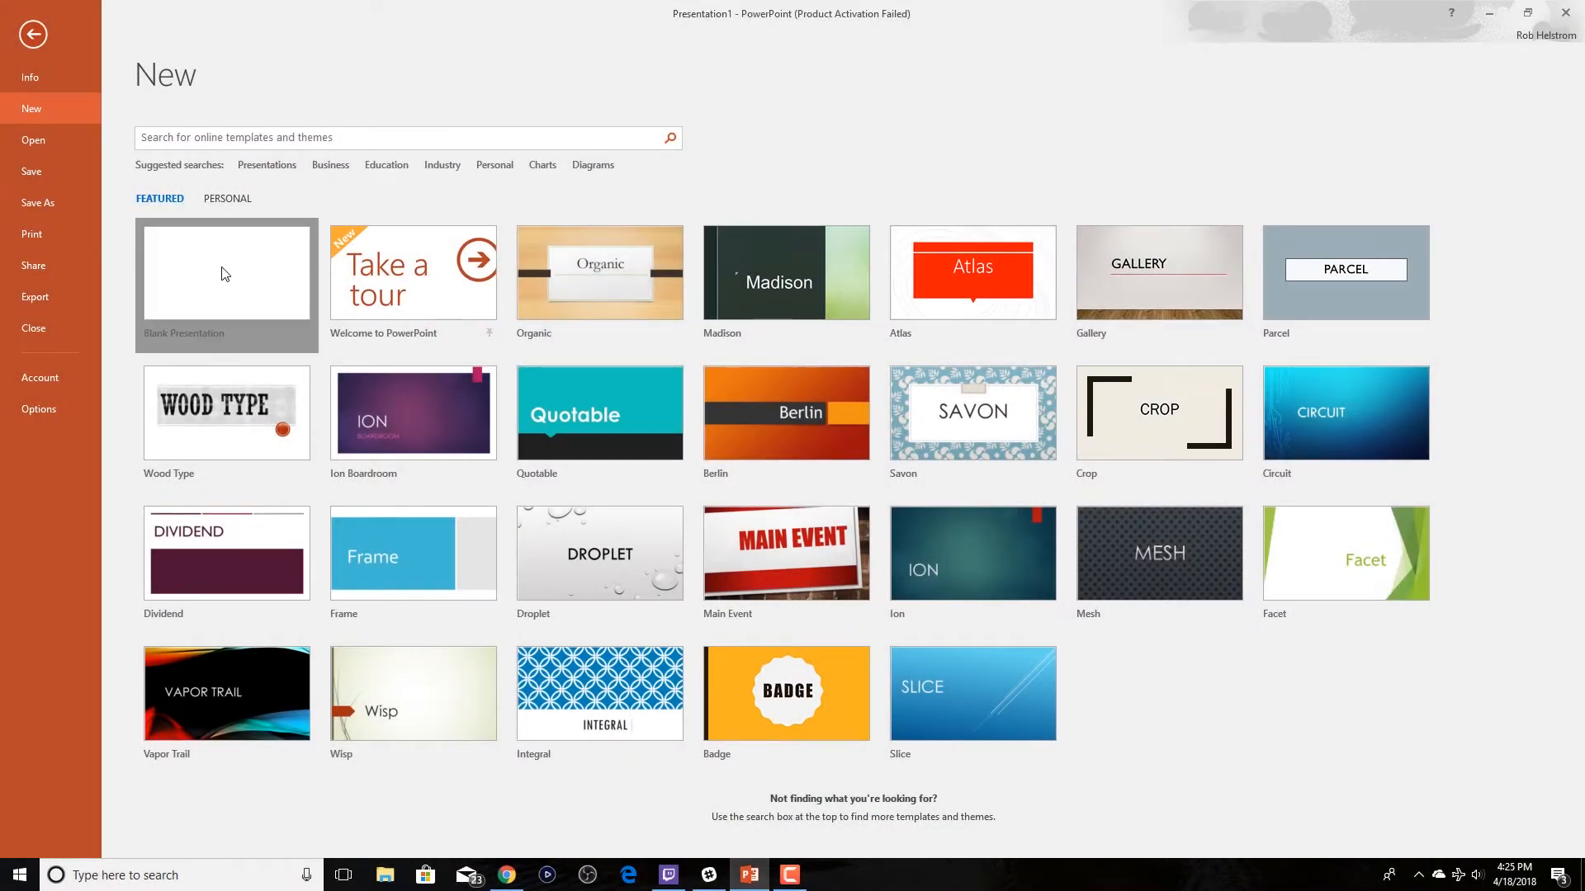
Start a blank presentation and bring up the Design tab's Slide Size choices
left_click(226, 272)
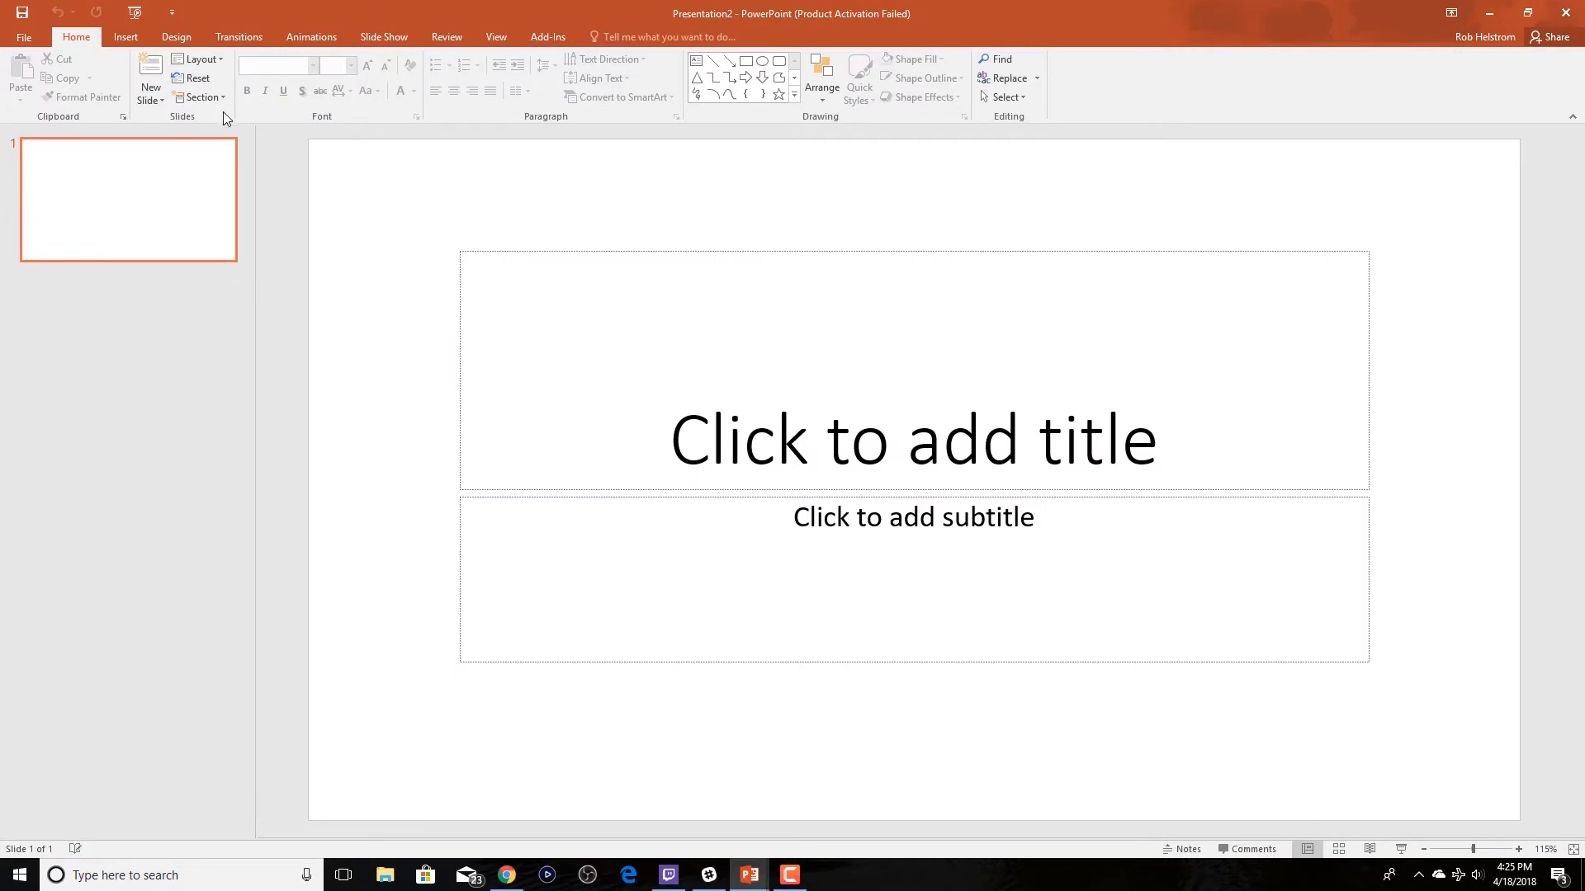
left_click(175, 37)
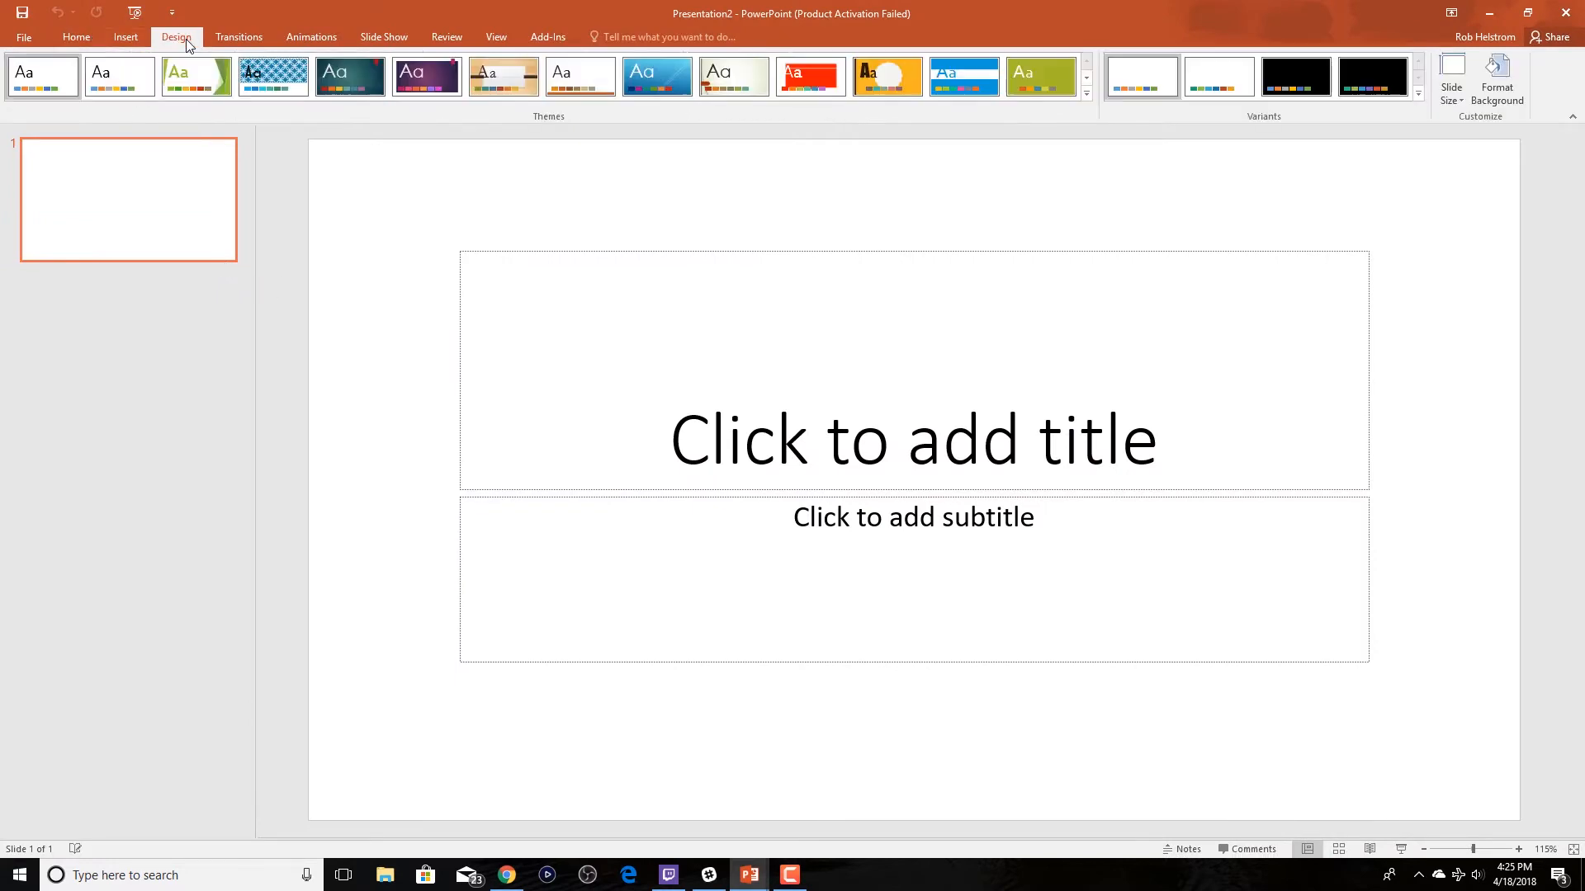
left_click(1450, 77)
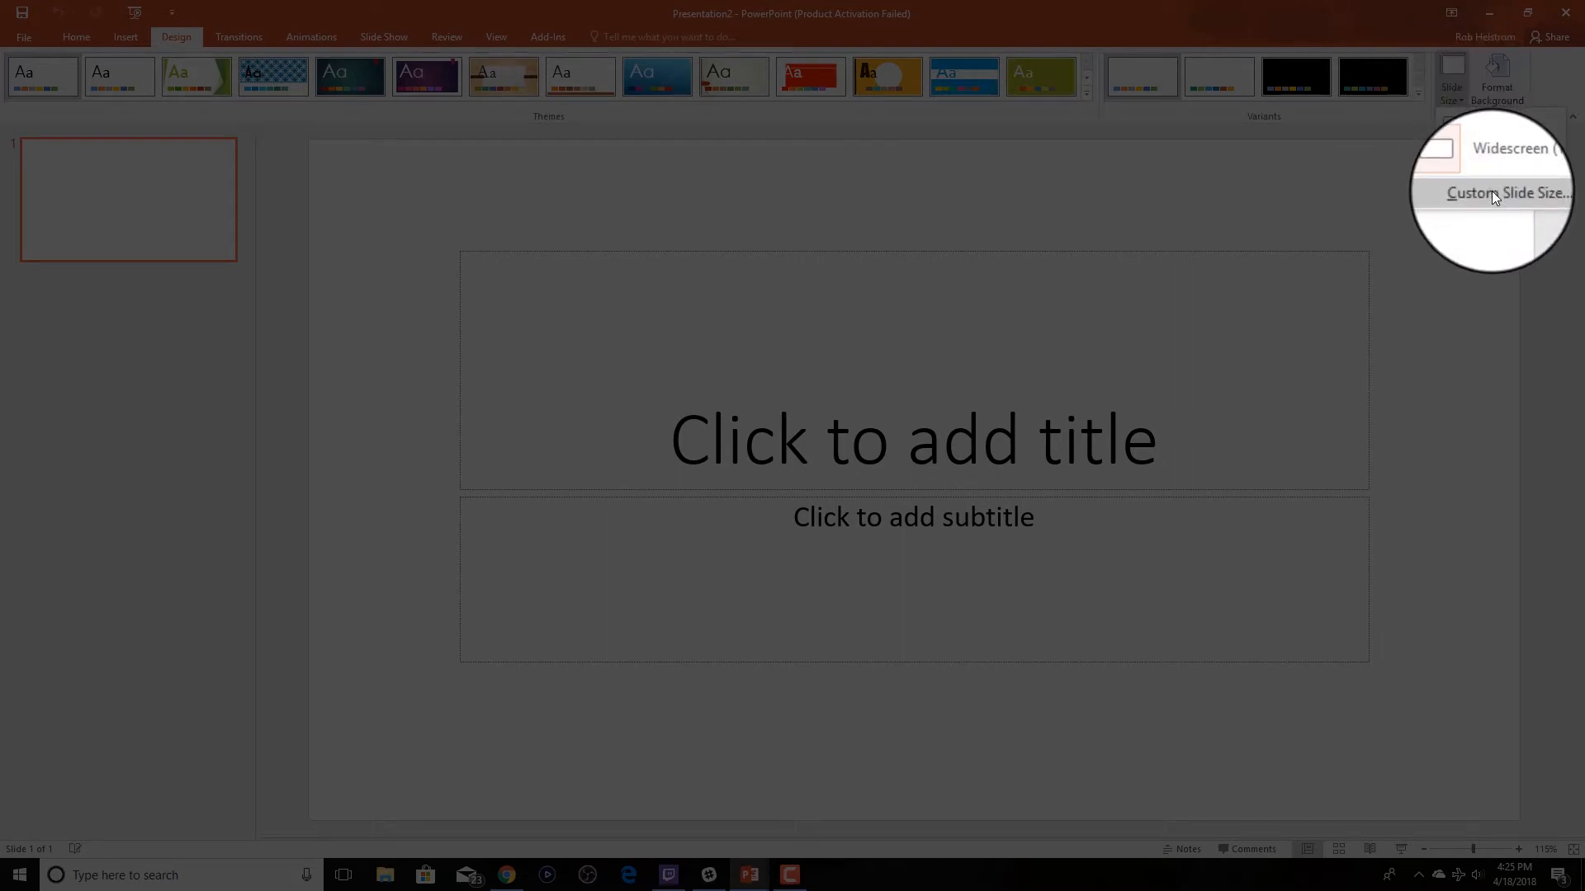
Apply a custom square slide size of 8.333 in wide by 800 px tall
left_click(1509, 191)
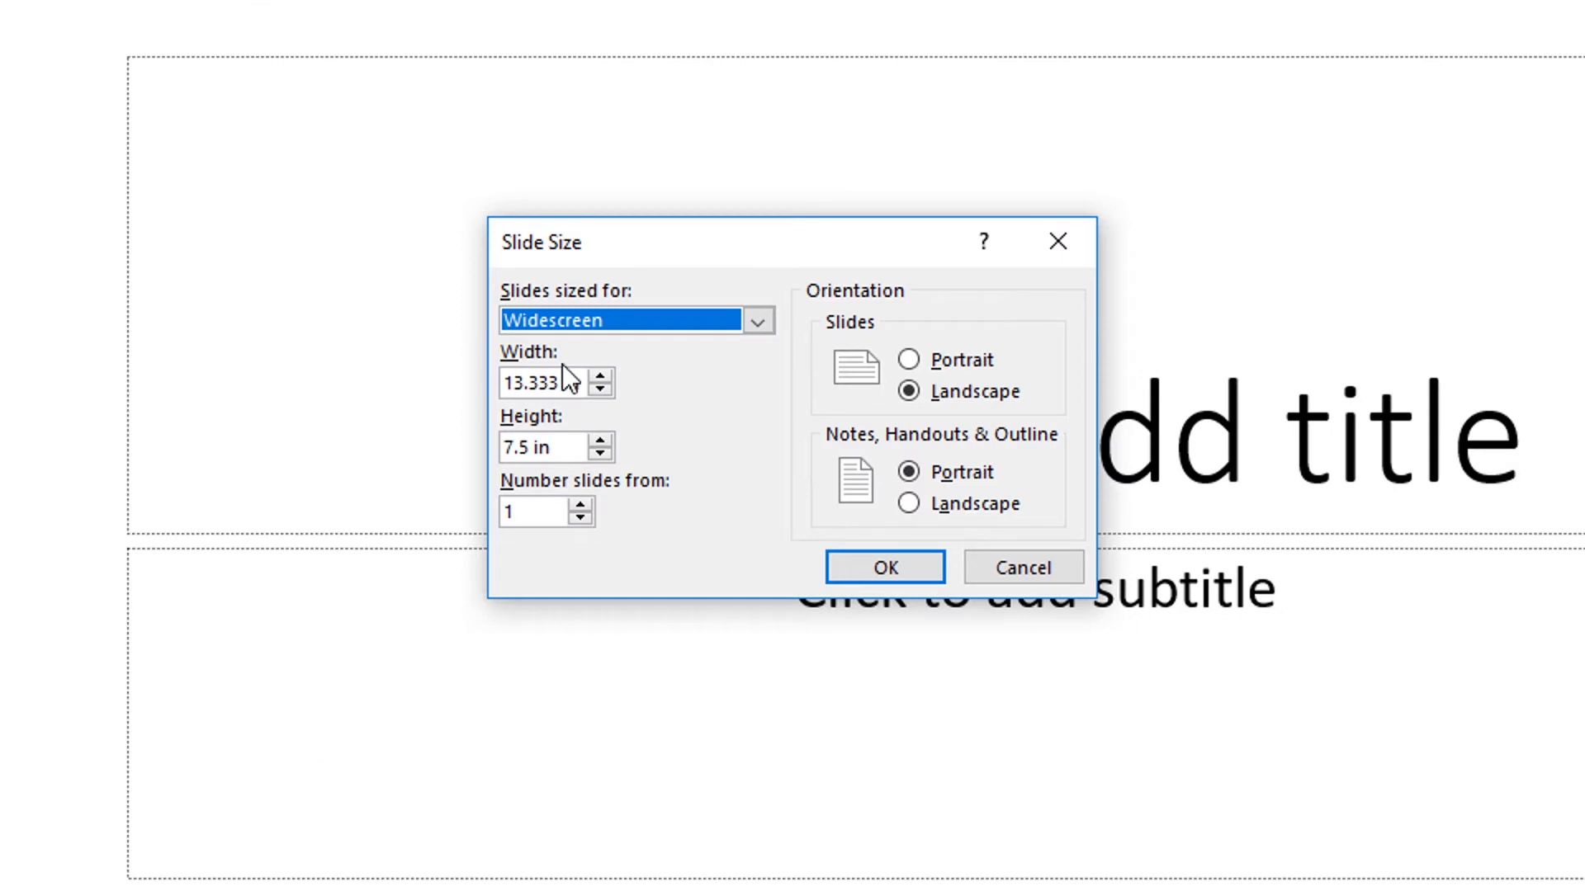
left_click(538, 383)
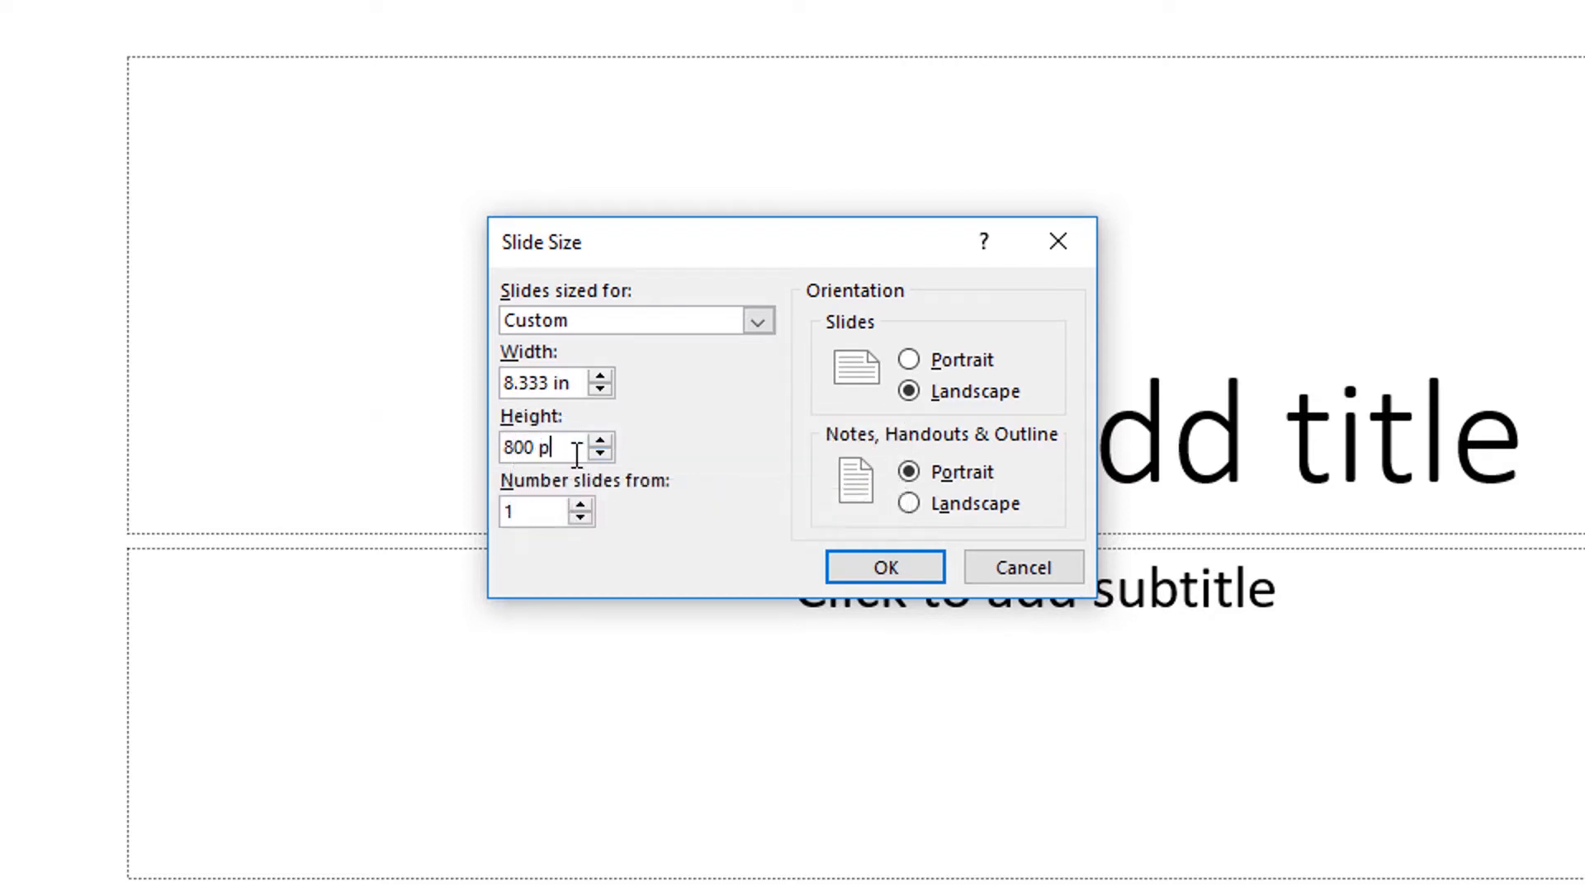
type("x")
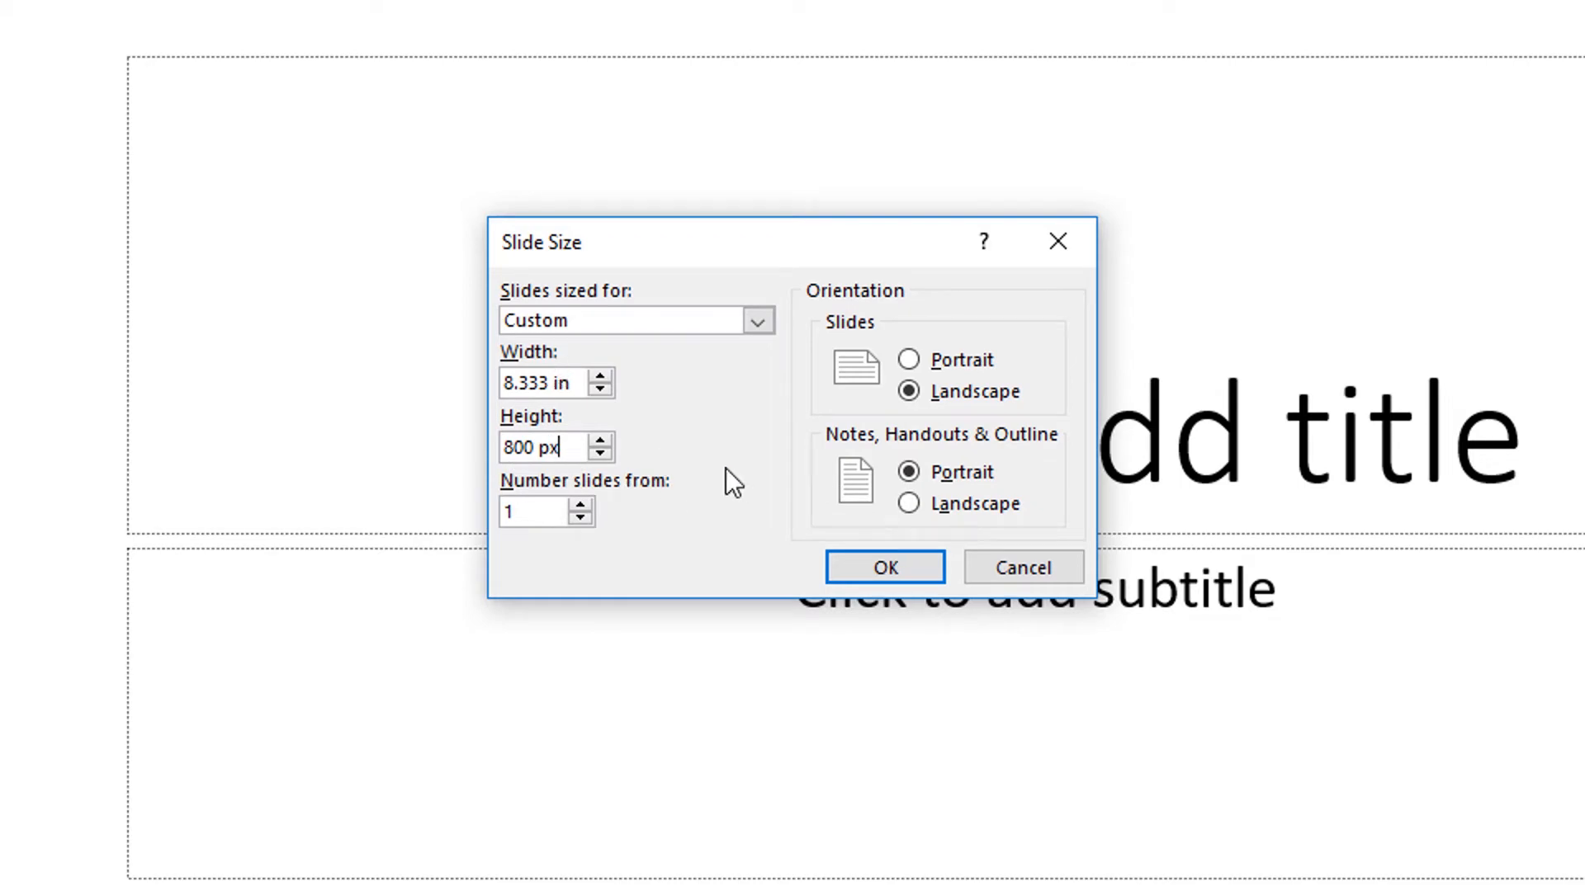
left_click(885, 568)
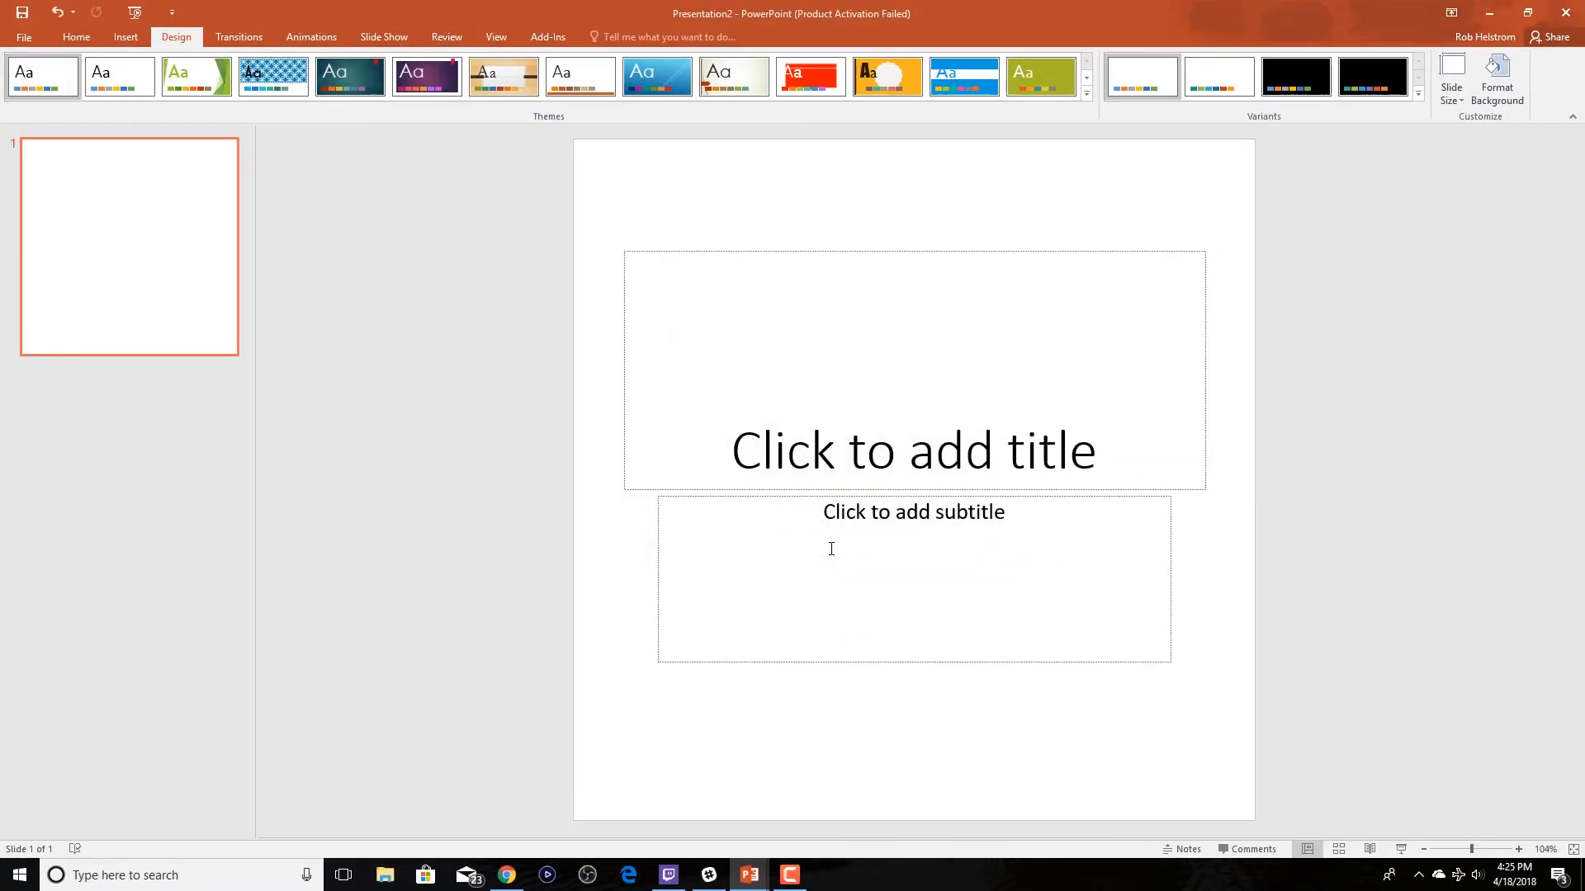
Switch the square slide to the Blank layout with no placeholders
left_click(75, 36)
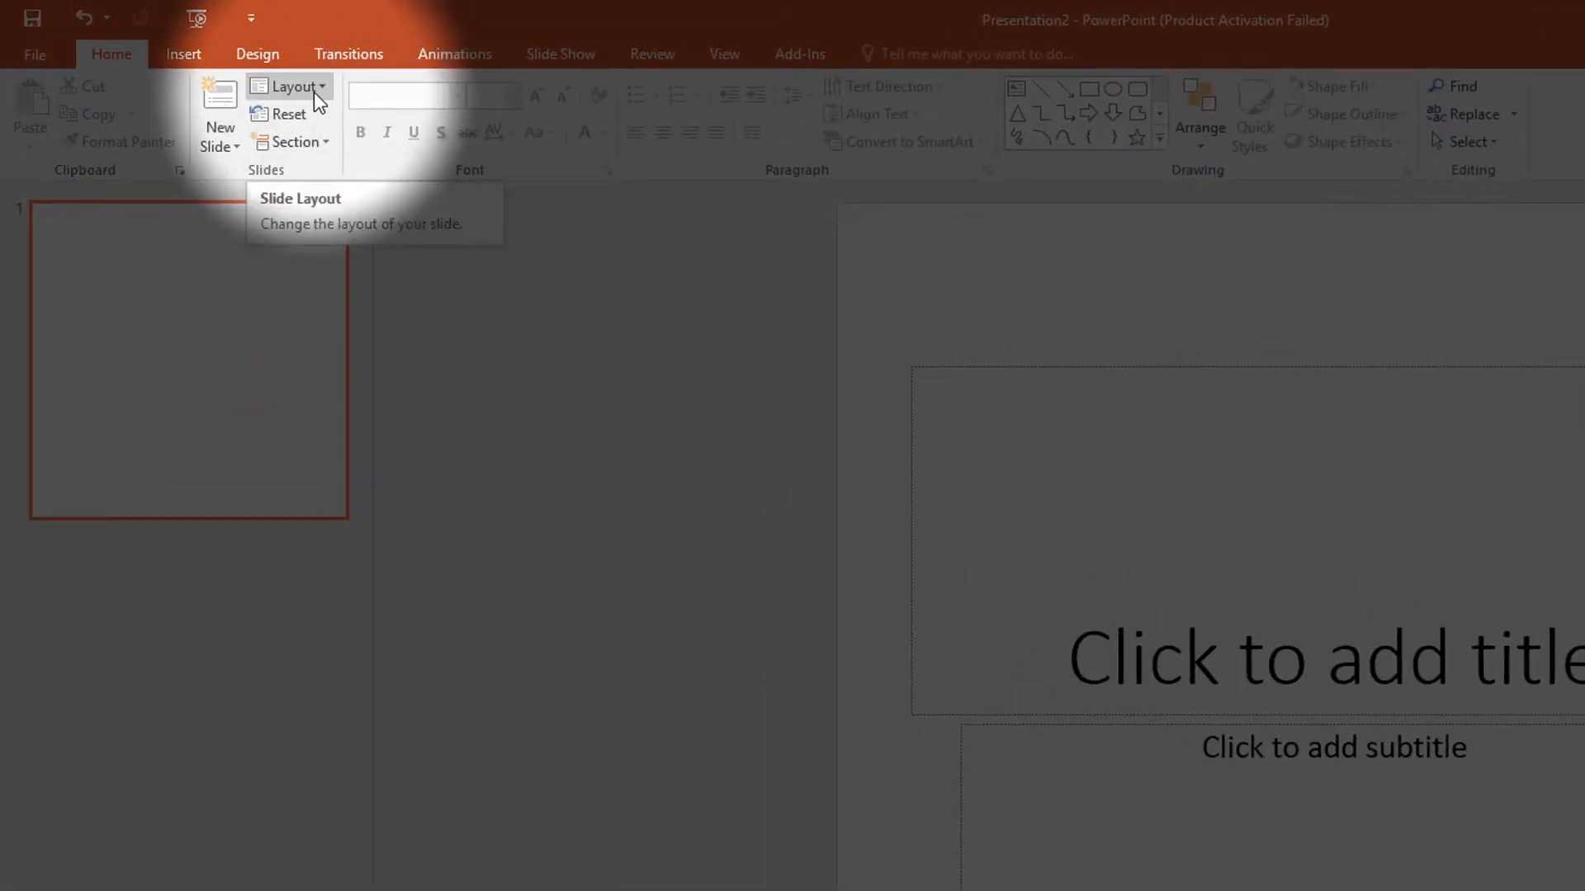
left_click(291, 86)
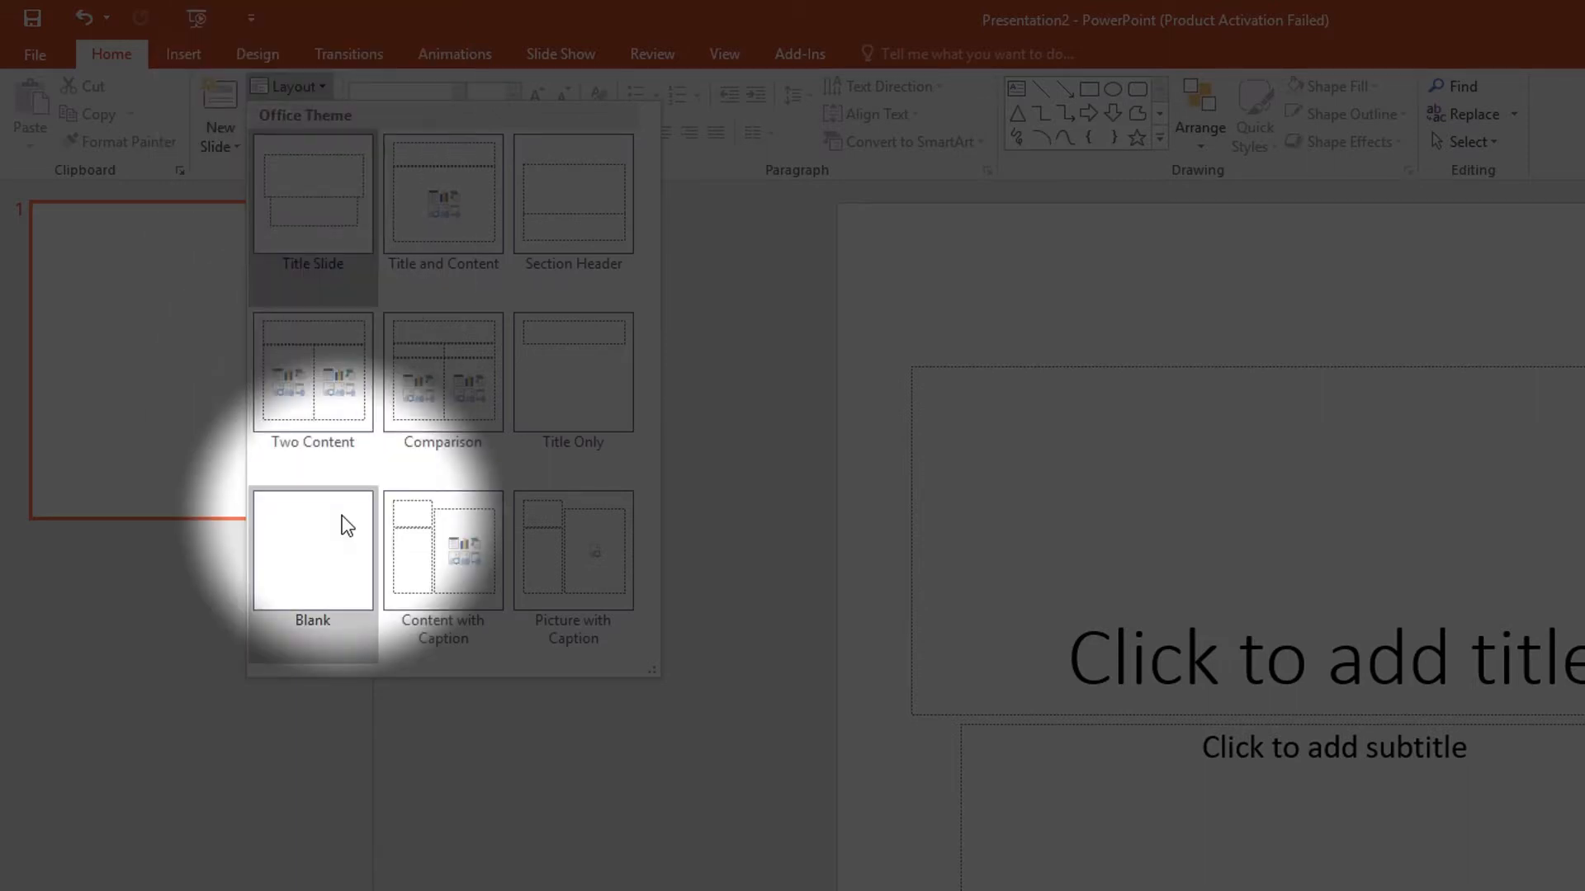
left_click(312, 552)
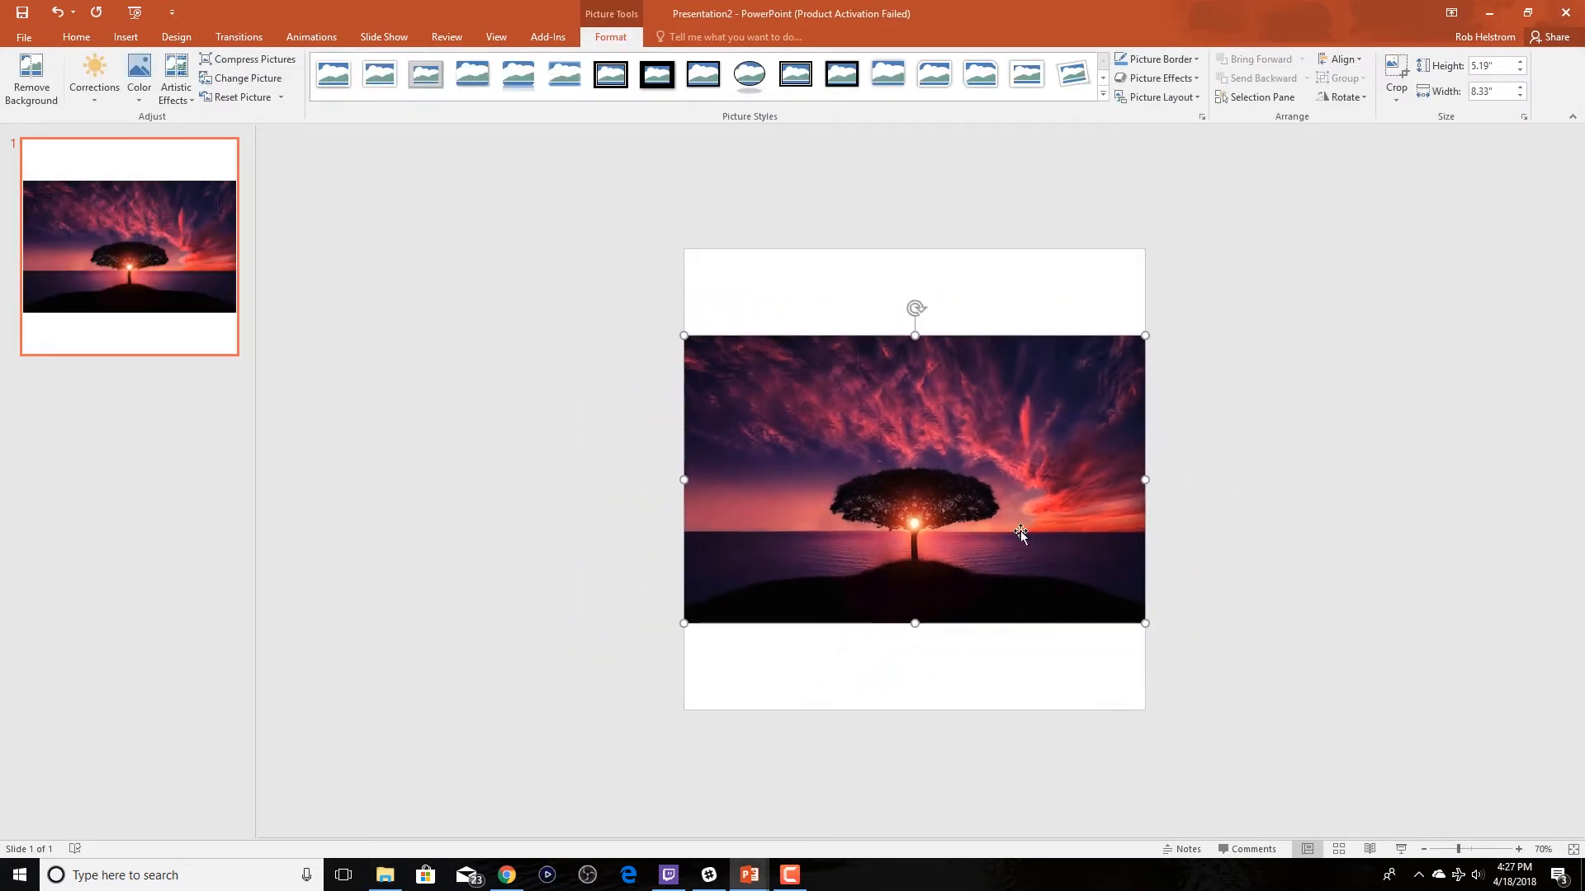
Enlarge the sunset tree photo by a corner handle until it covers the whole slide
left_click_drag(684, 335, 481, 210)
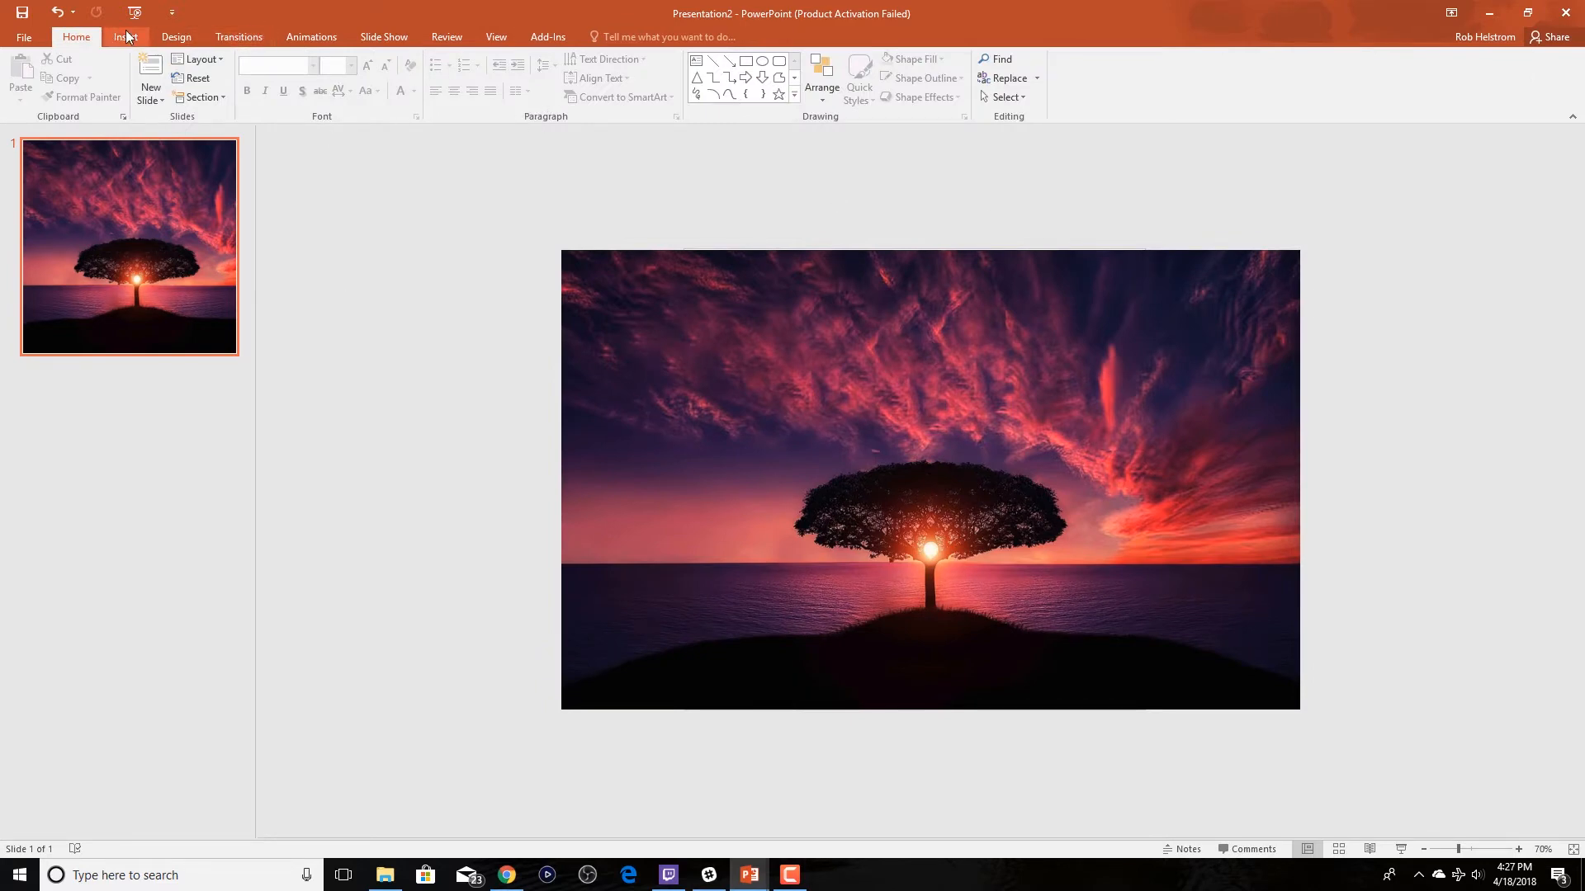
Add a text box reading 'Live your life facing the rising sun' above the tree and start picking a larger font size
left_click(125, 36)
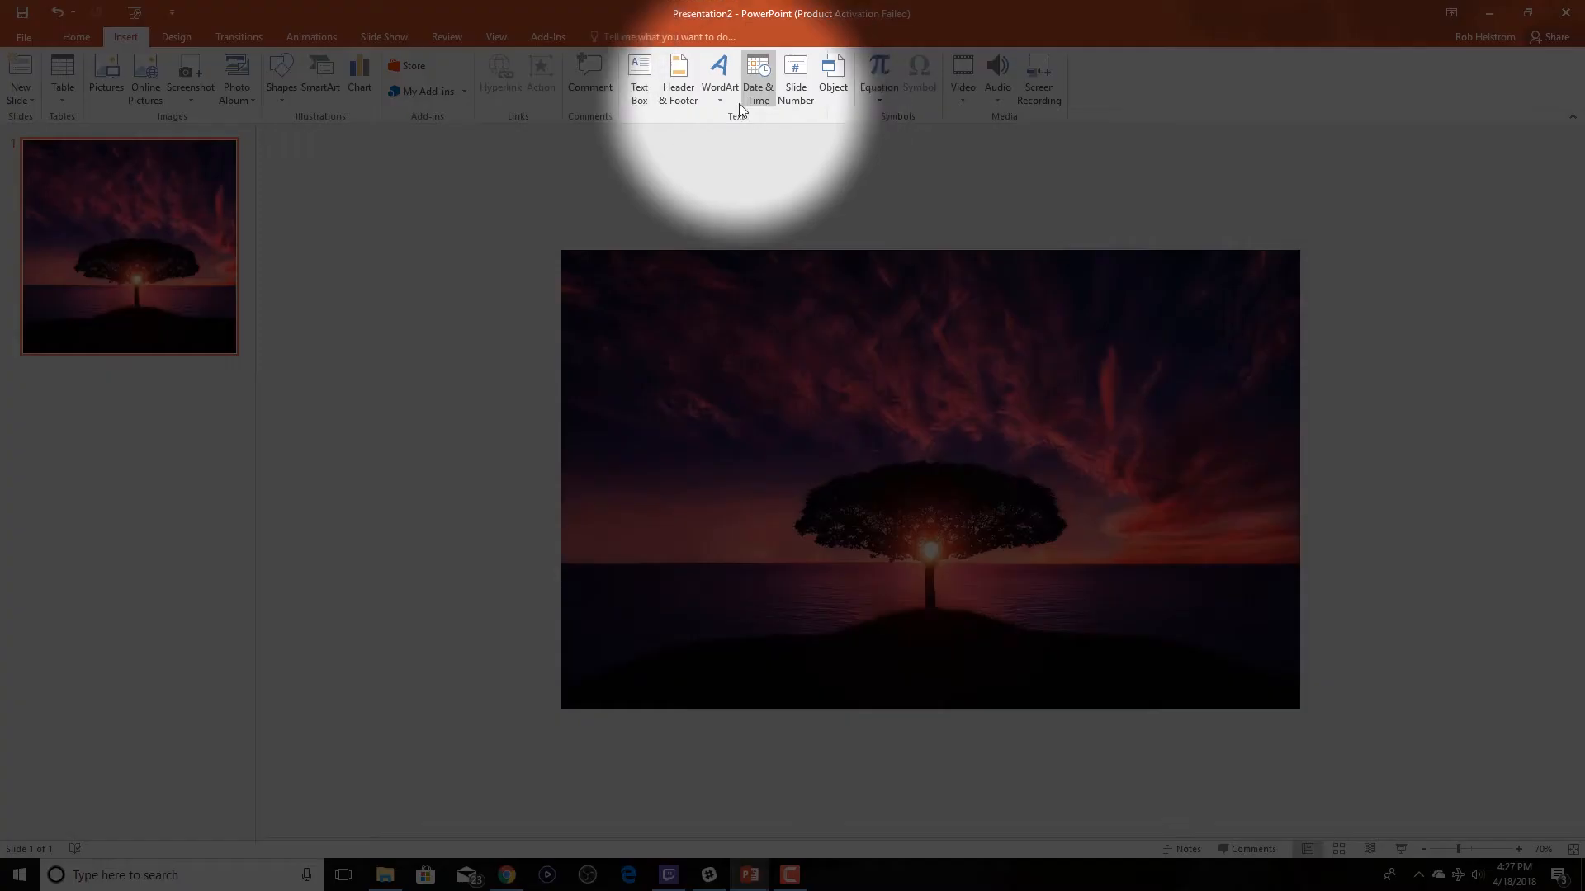
left_click(720, 74)
type("L")
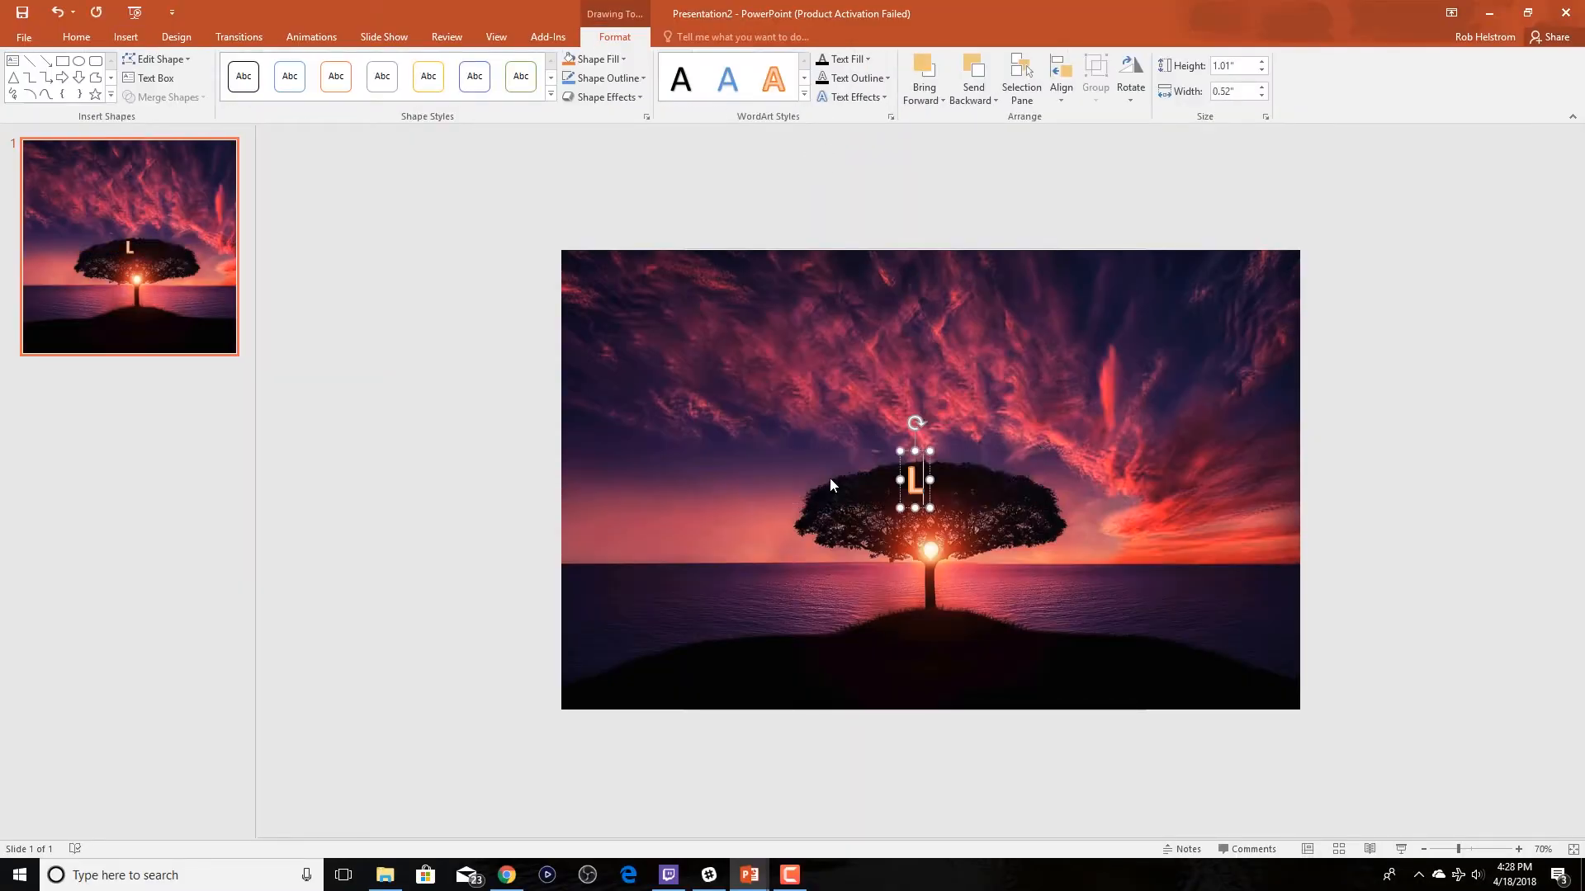
type("ive your life facing")
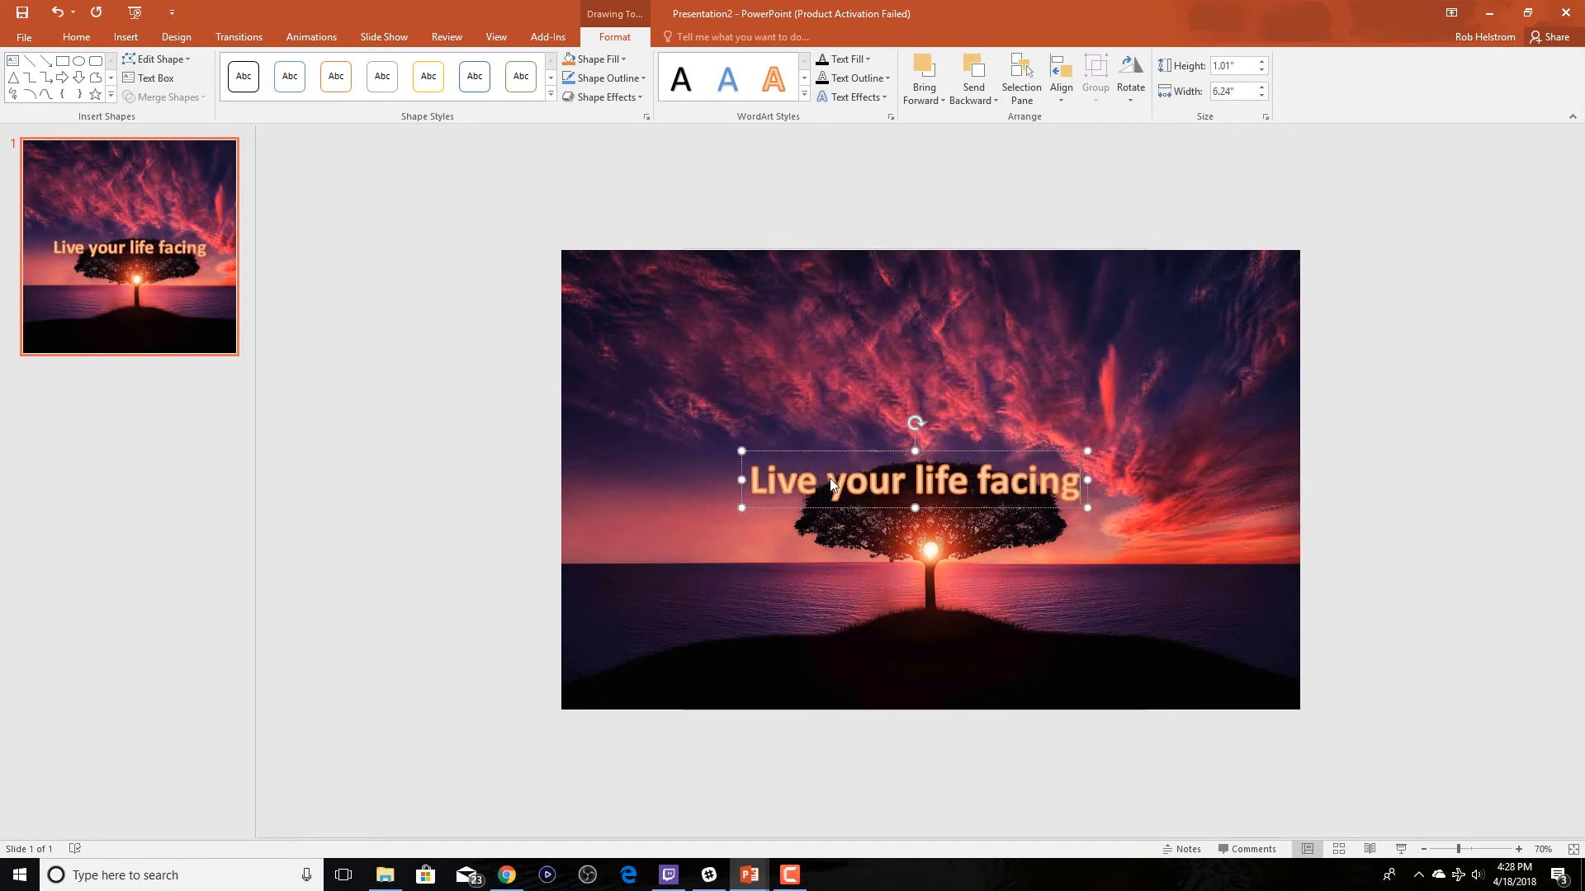
type("the rsing sun")
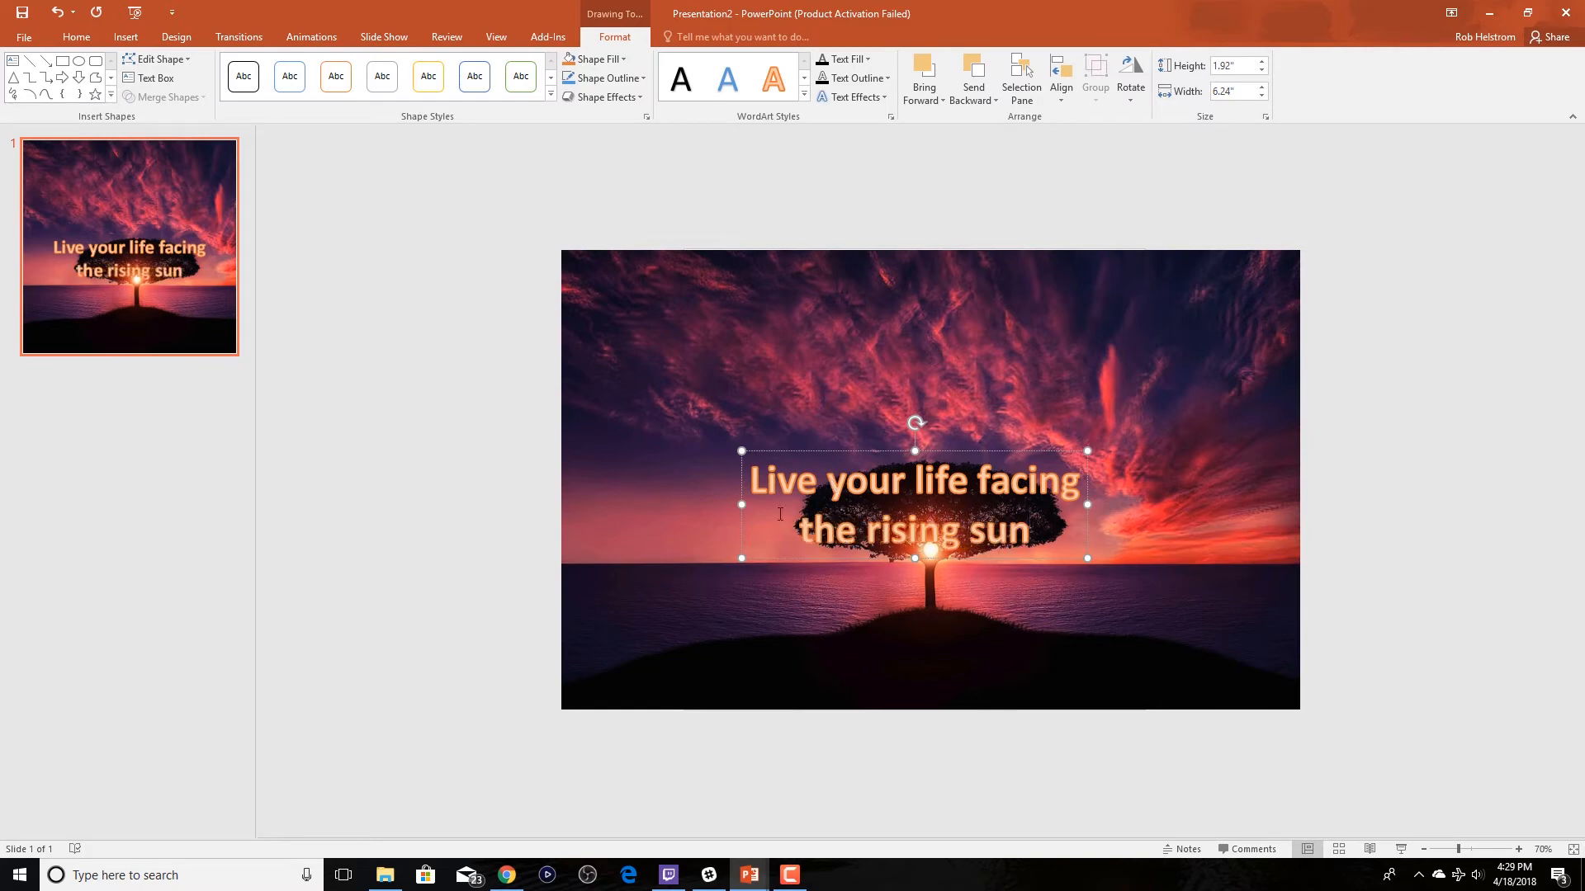
left_click_drag(913, 505, 913, 389)
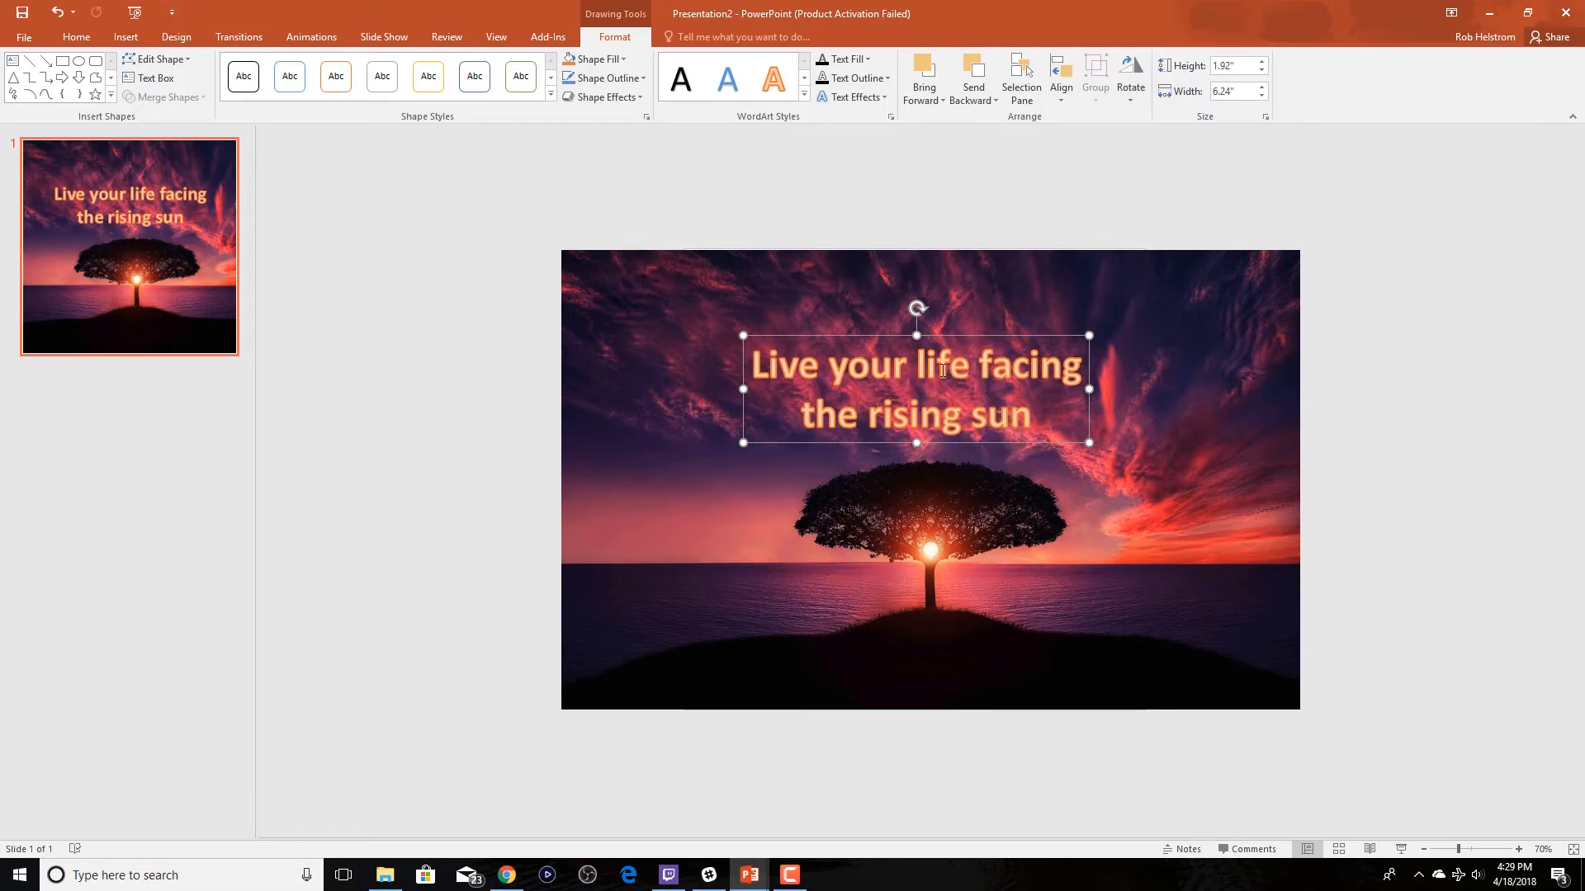
left_click(1028, 323)
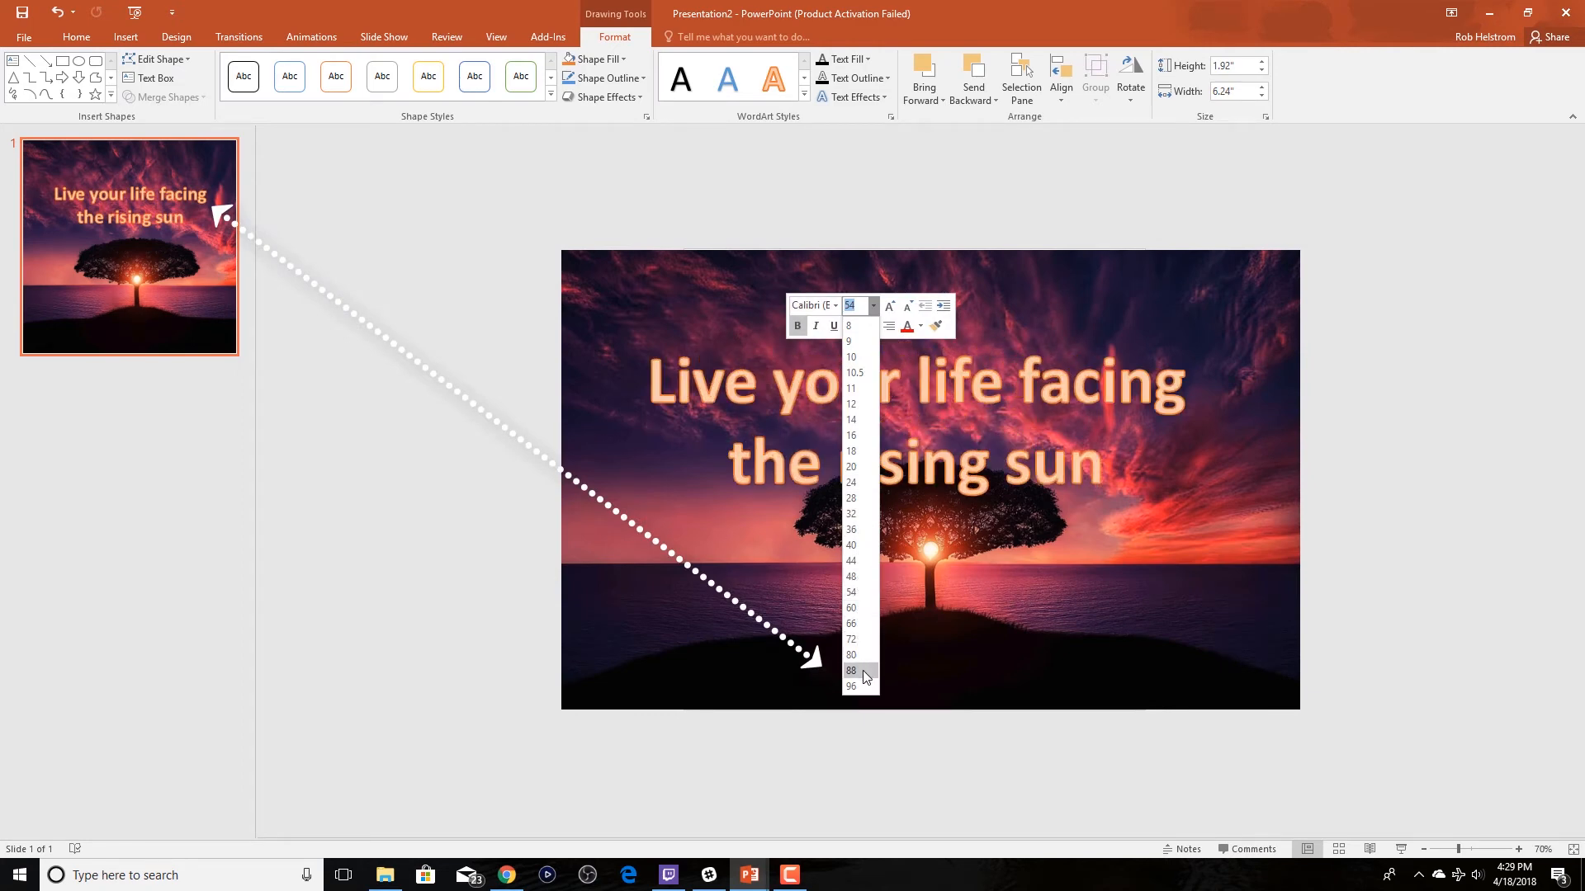
Settle the quote at 60 pt after trying 88, nudge it right above the tree, and select it for restyling
left_click(852, 670)
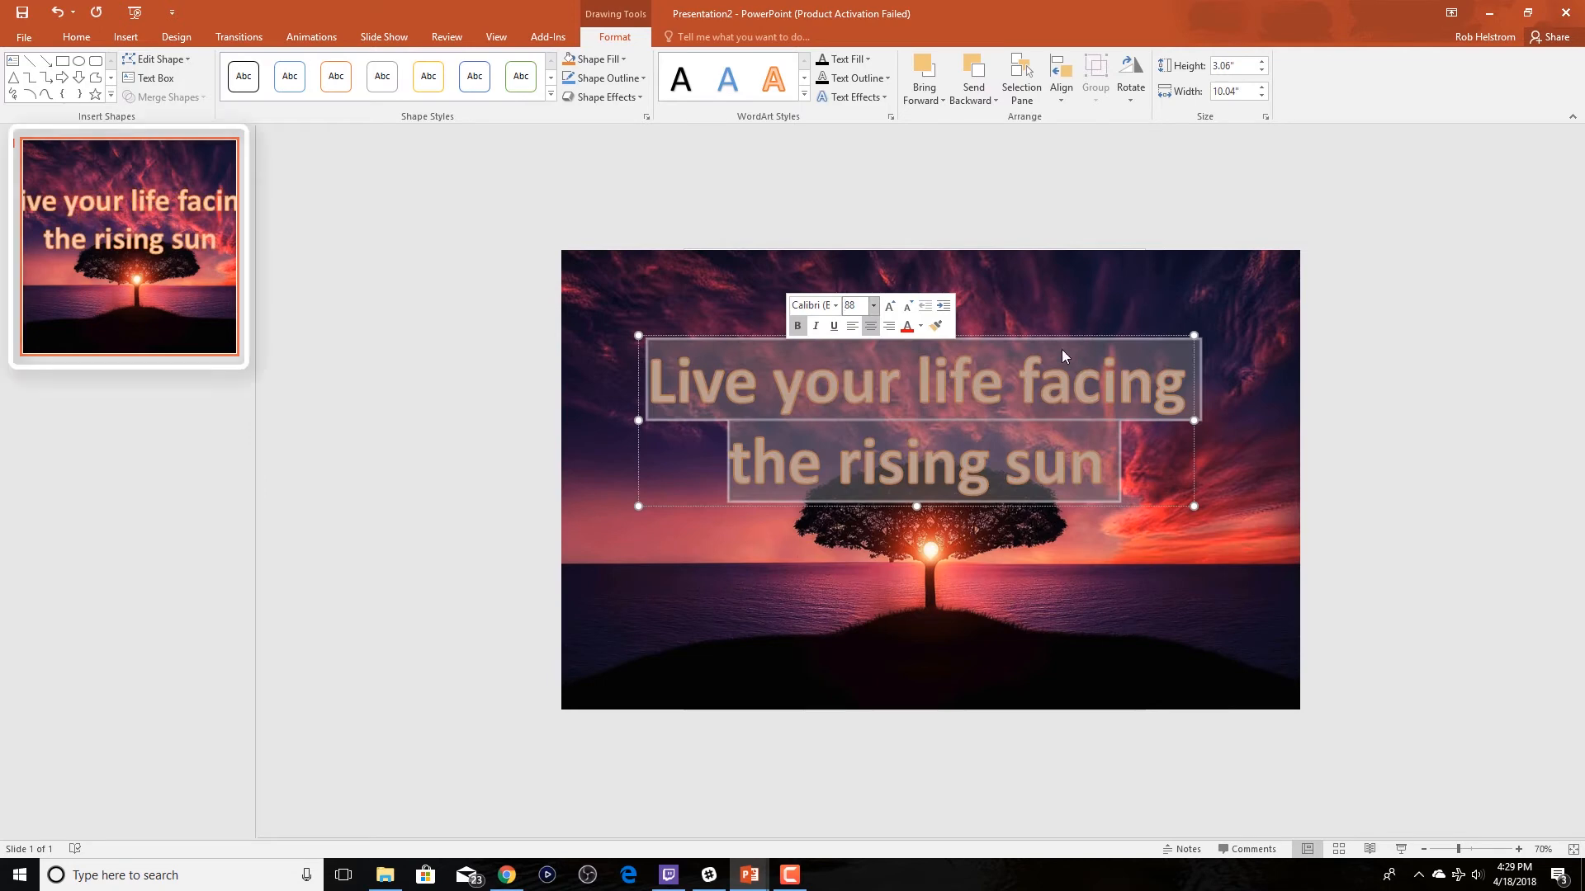
left_click(872, 305)
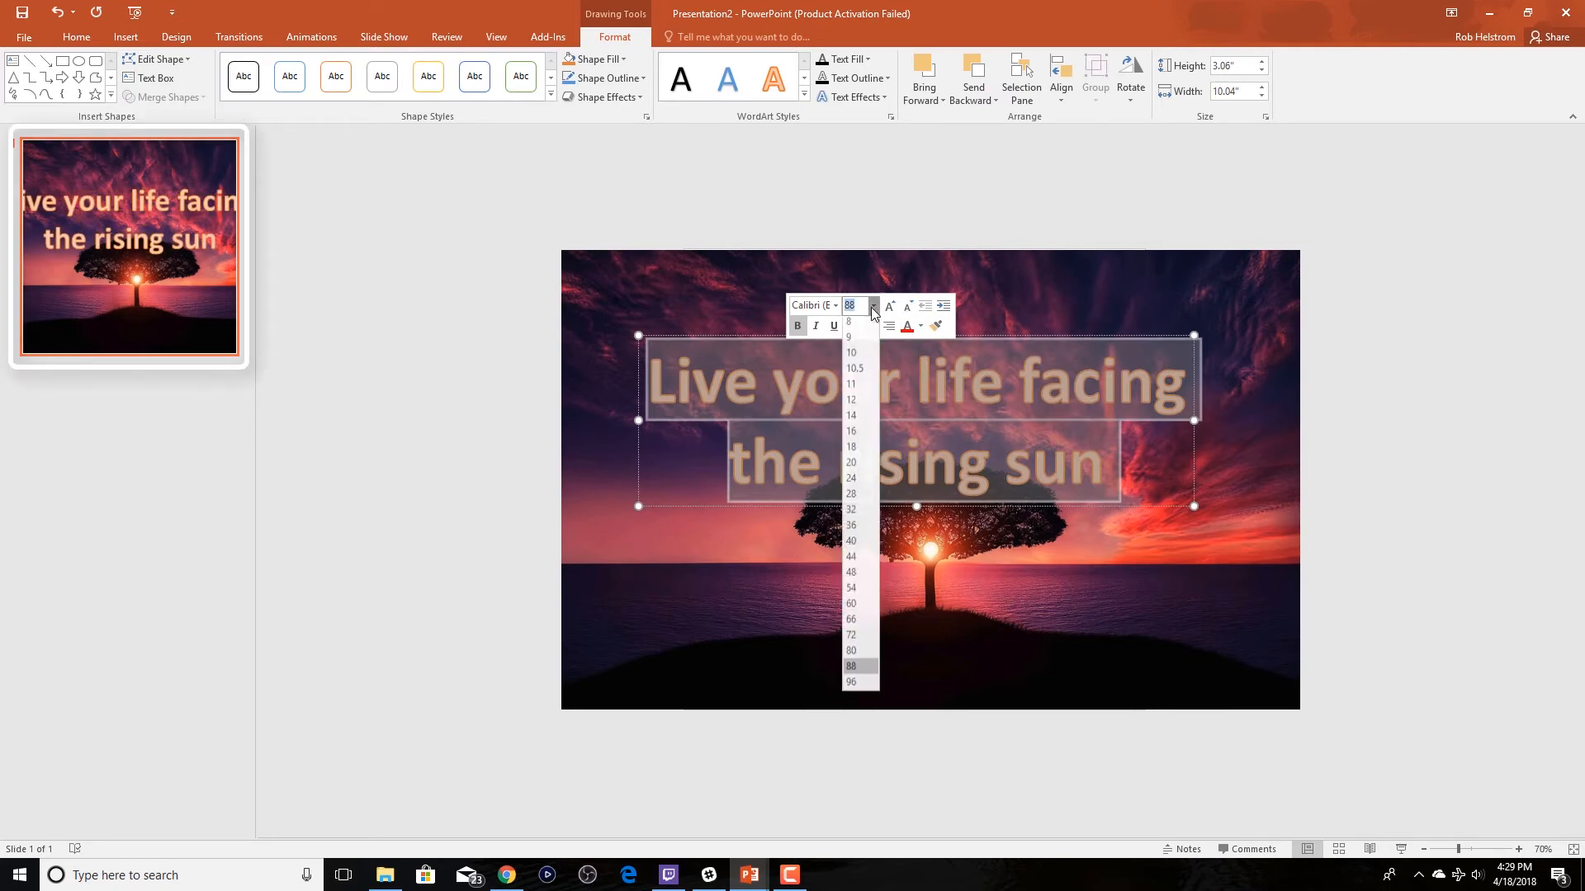
left_click(851, 604)
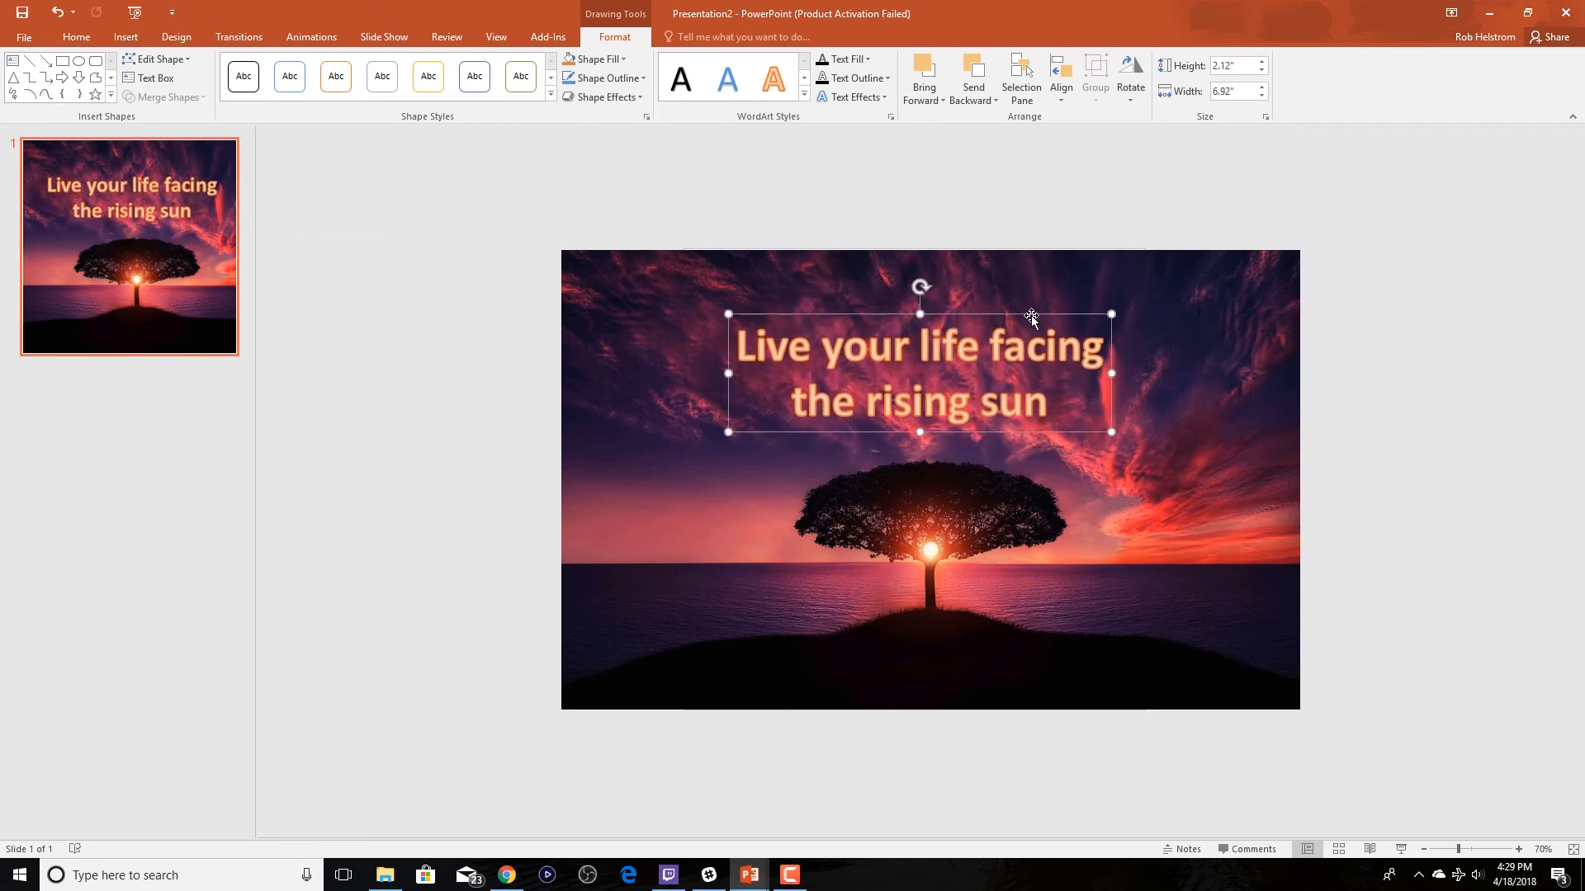
left_click_drag(919, 371, 931, 372)
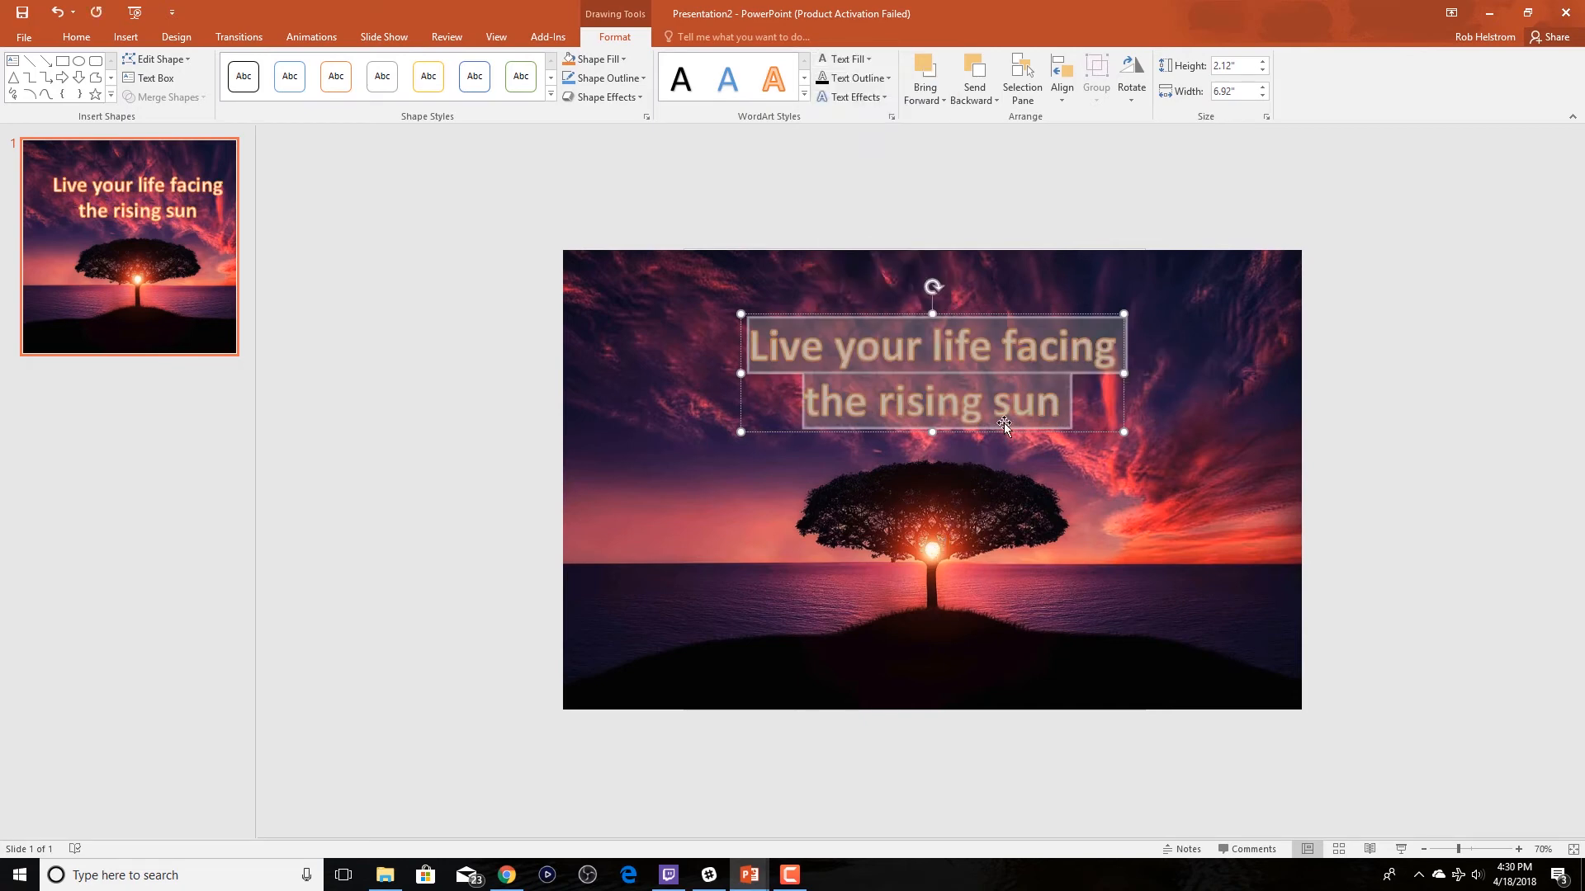
left_click(855, 78)
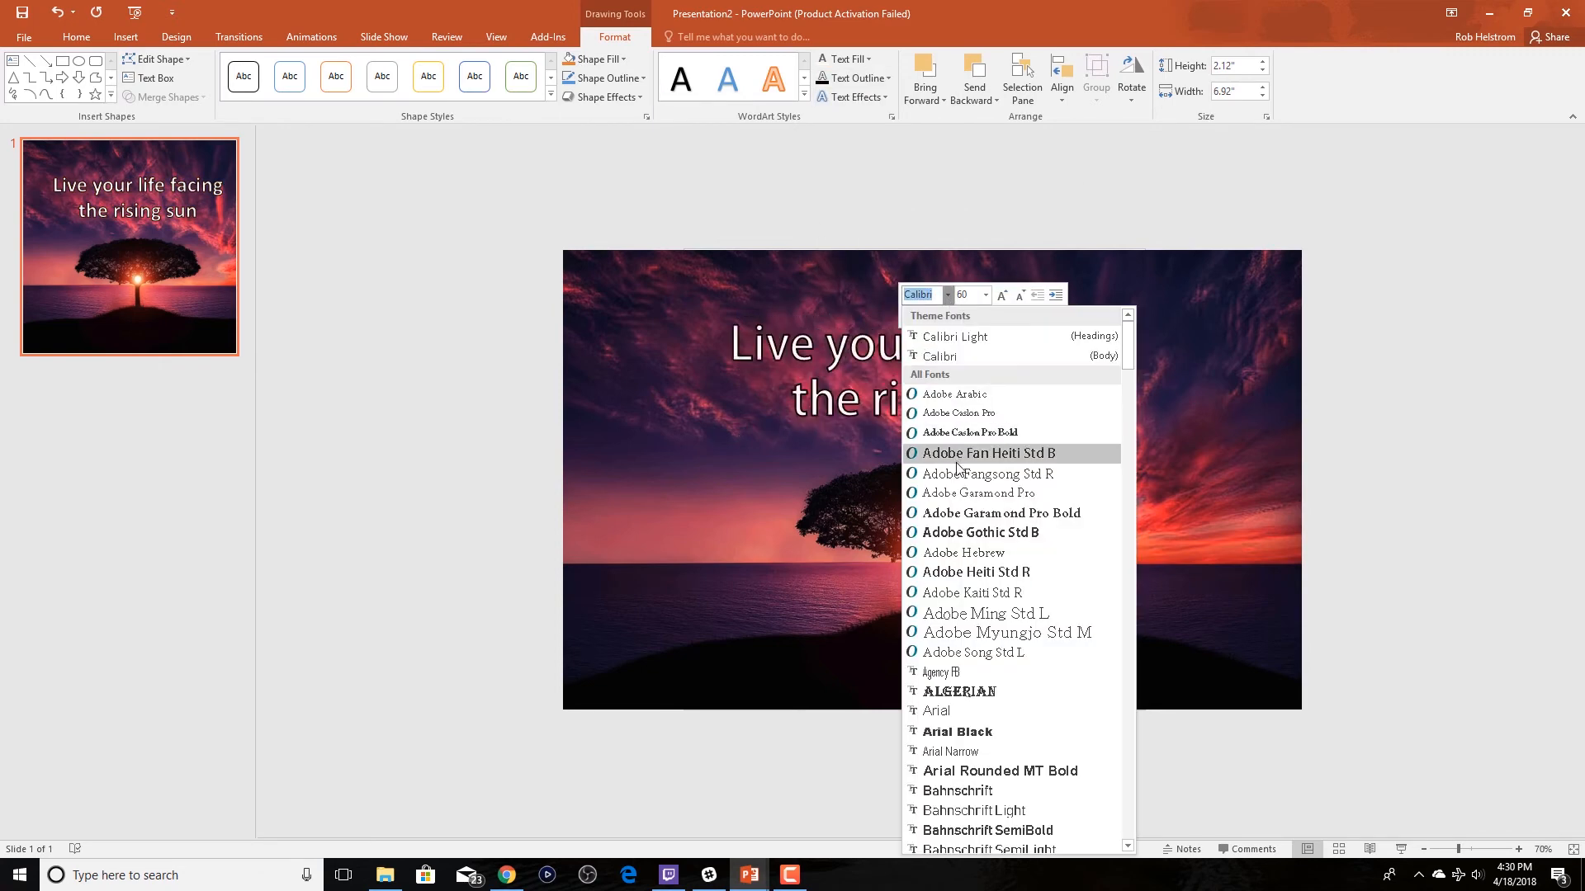
Give the quote a small-caps engraved font, deselect it, and go to the File information screen
scroll("down", 3)
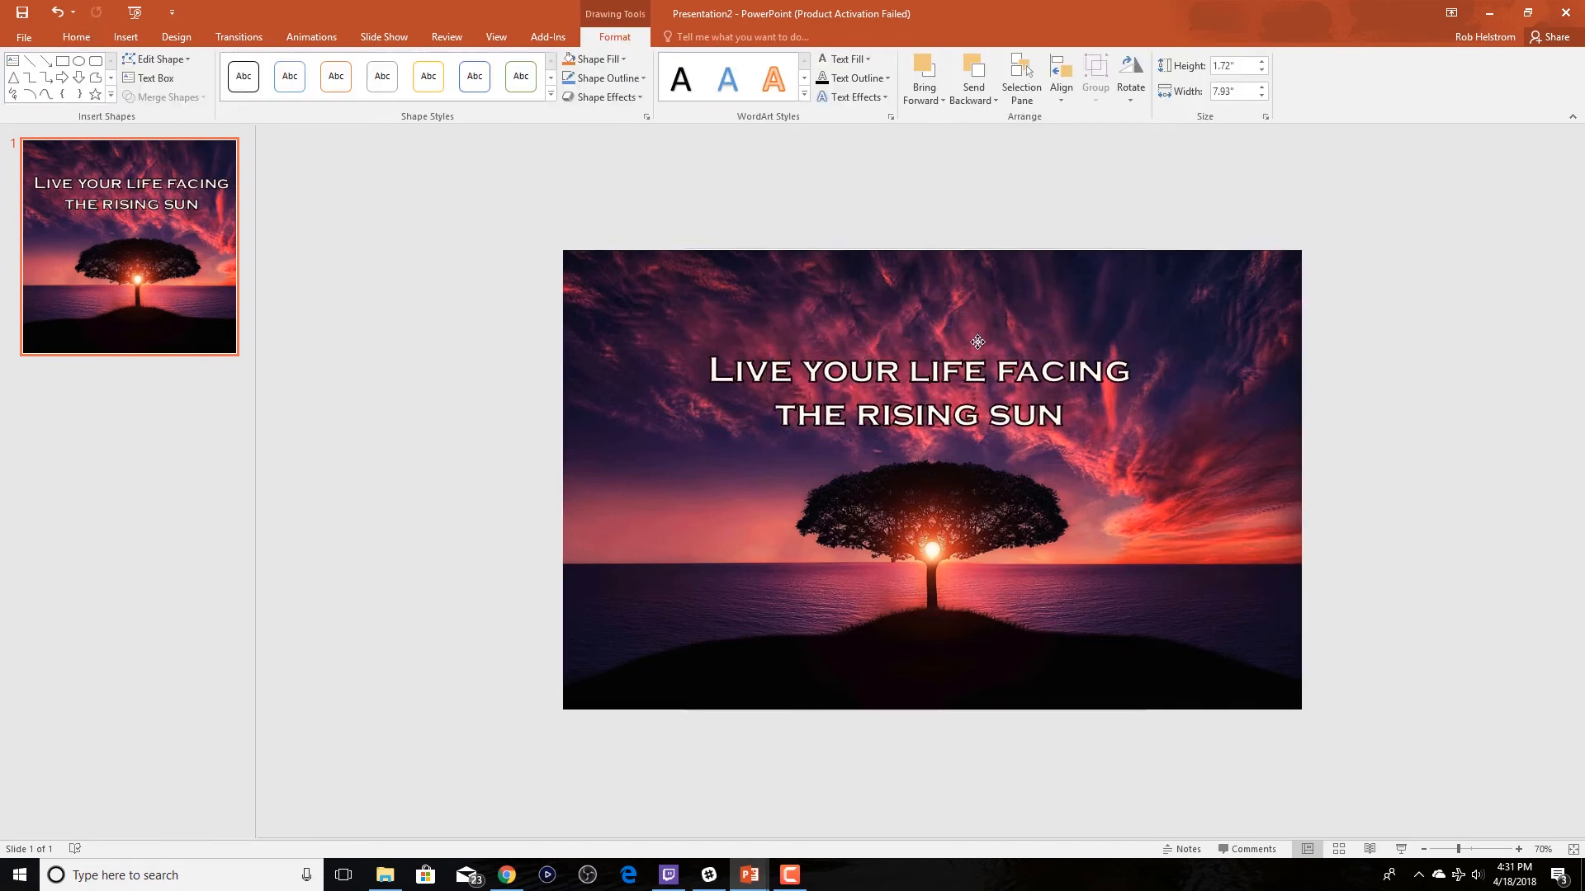
left_click(76, 36)
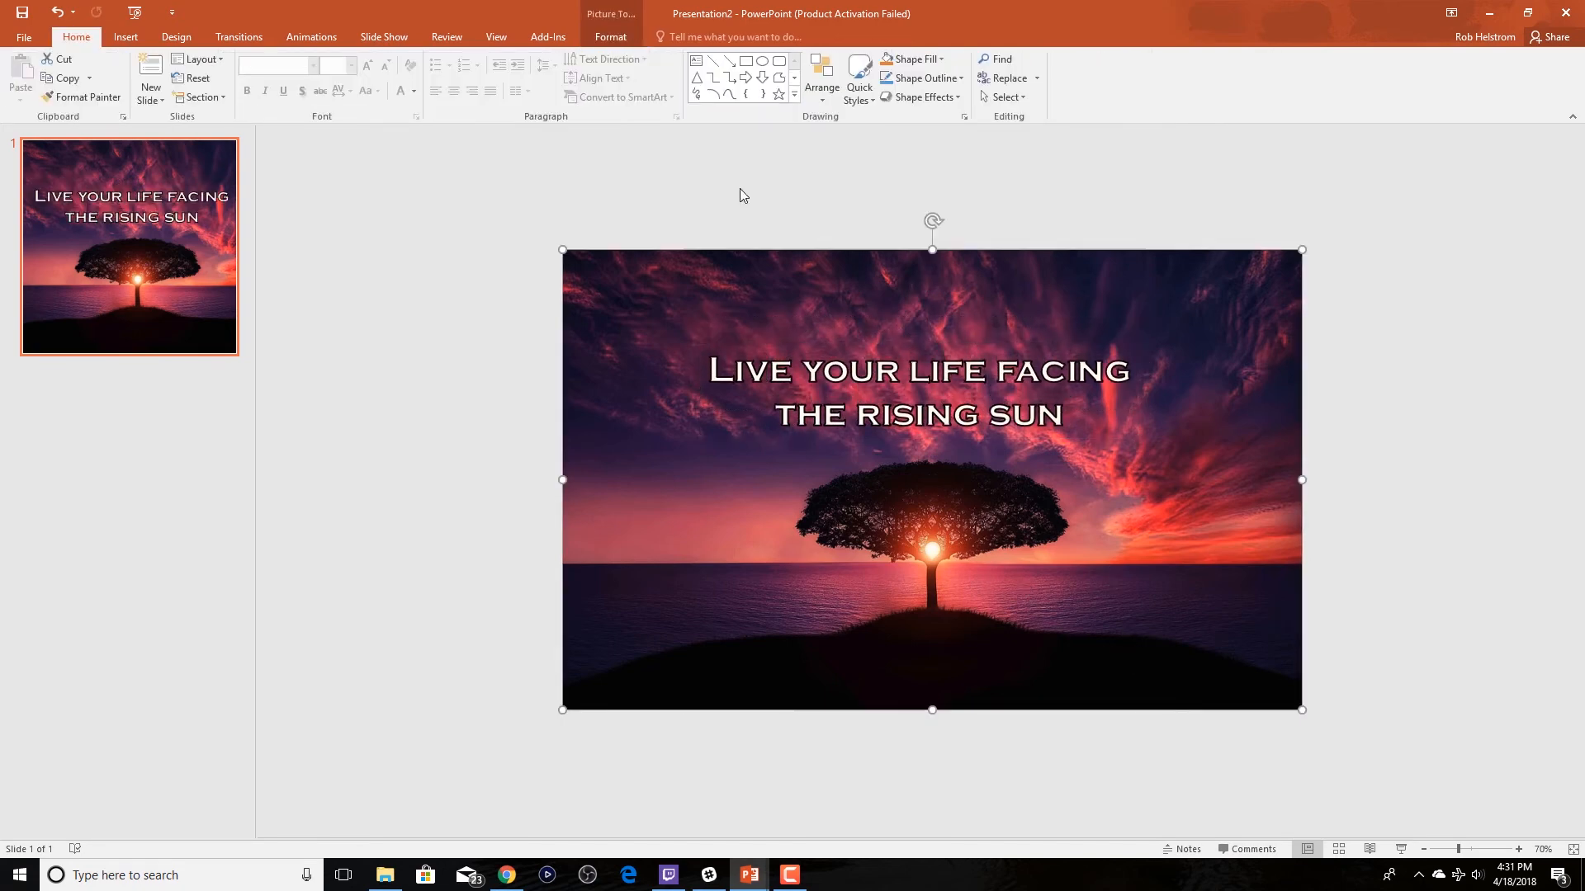
left_click(23, 36)
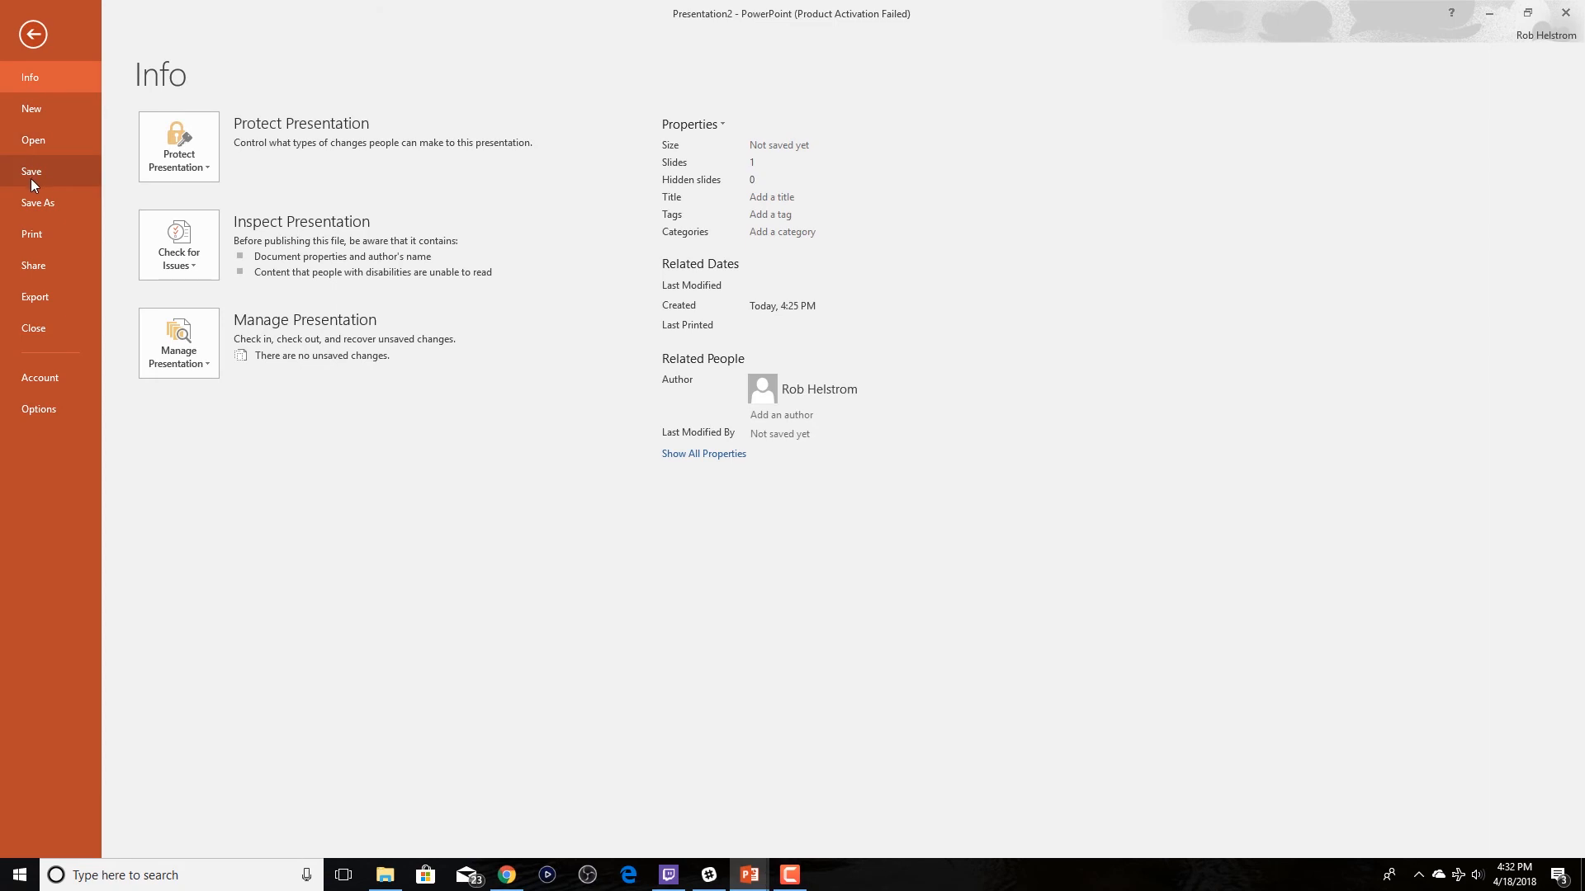
Save the slide as a PNG image named 'Instagram Photo'
left_click(40, 201)
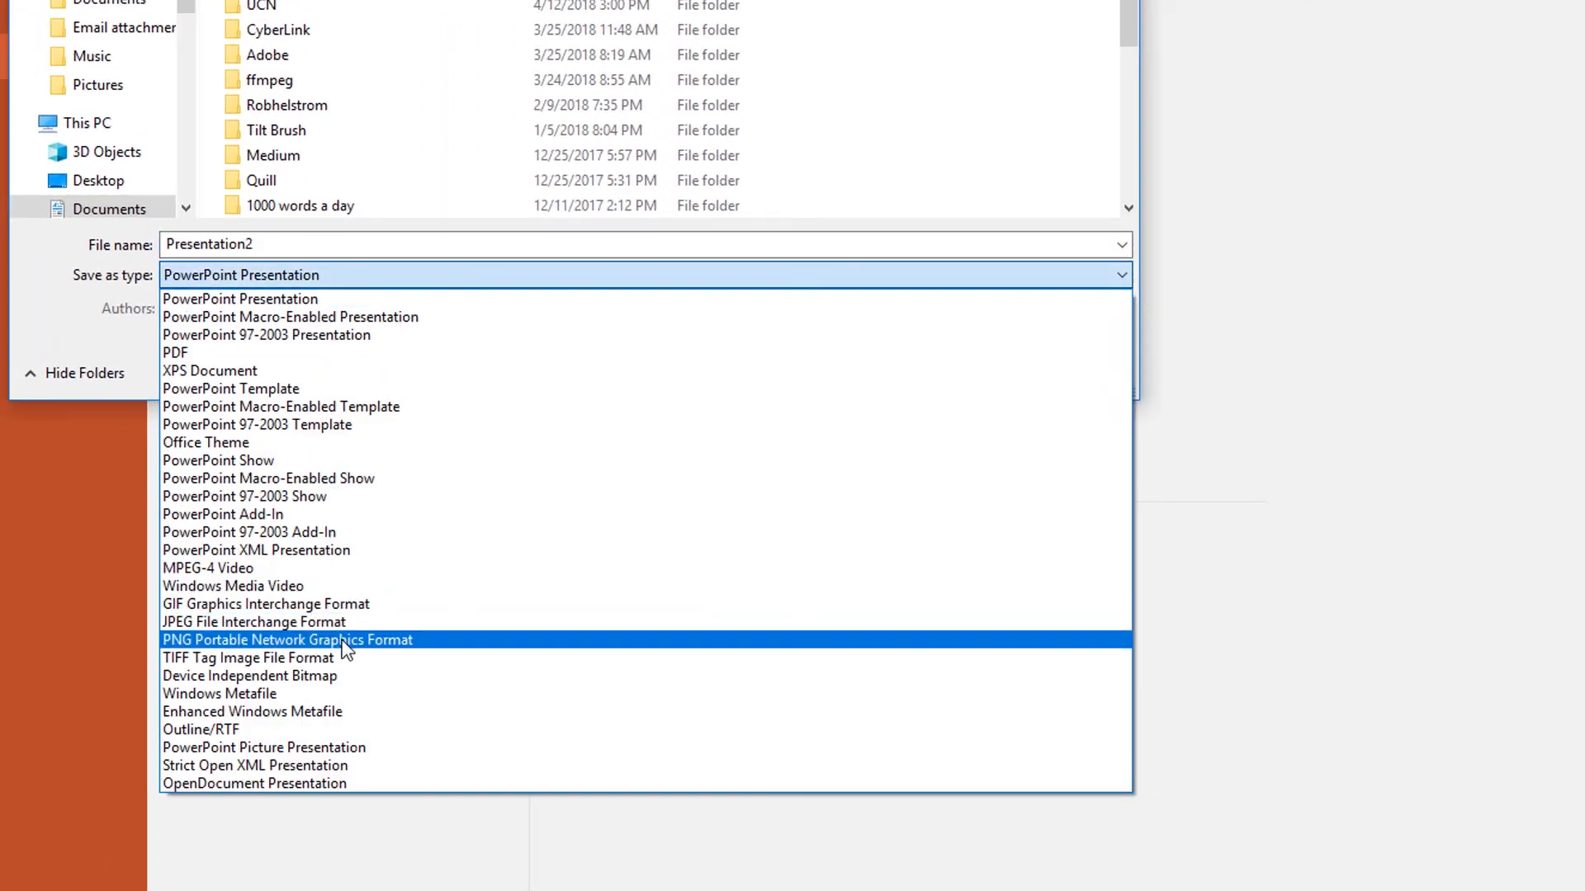
left_click(288, 641)
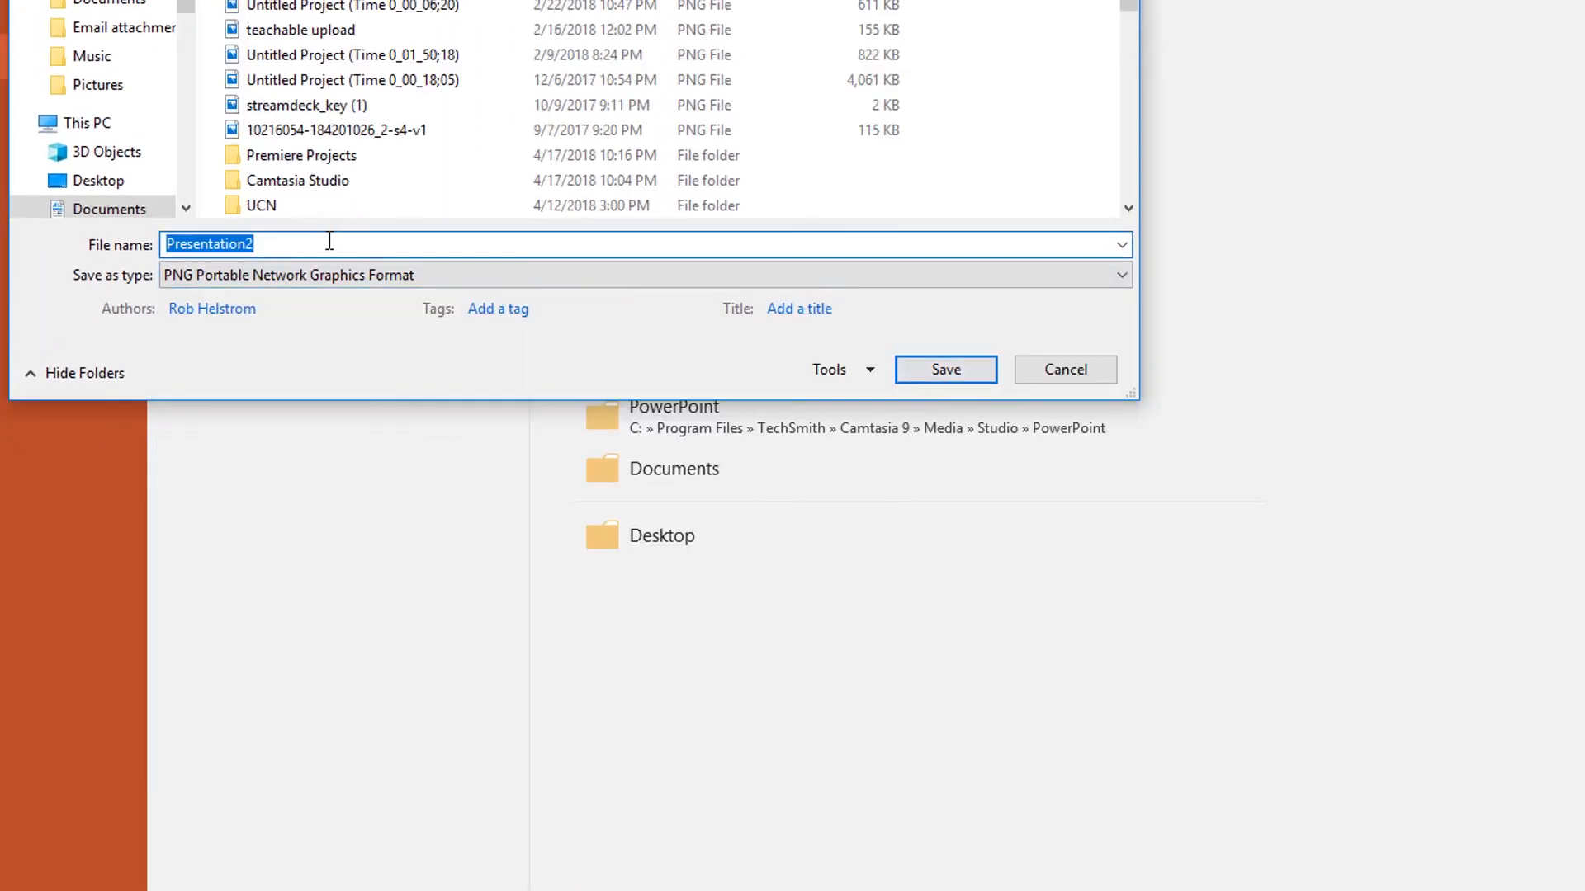
type("Insta")
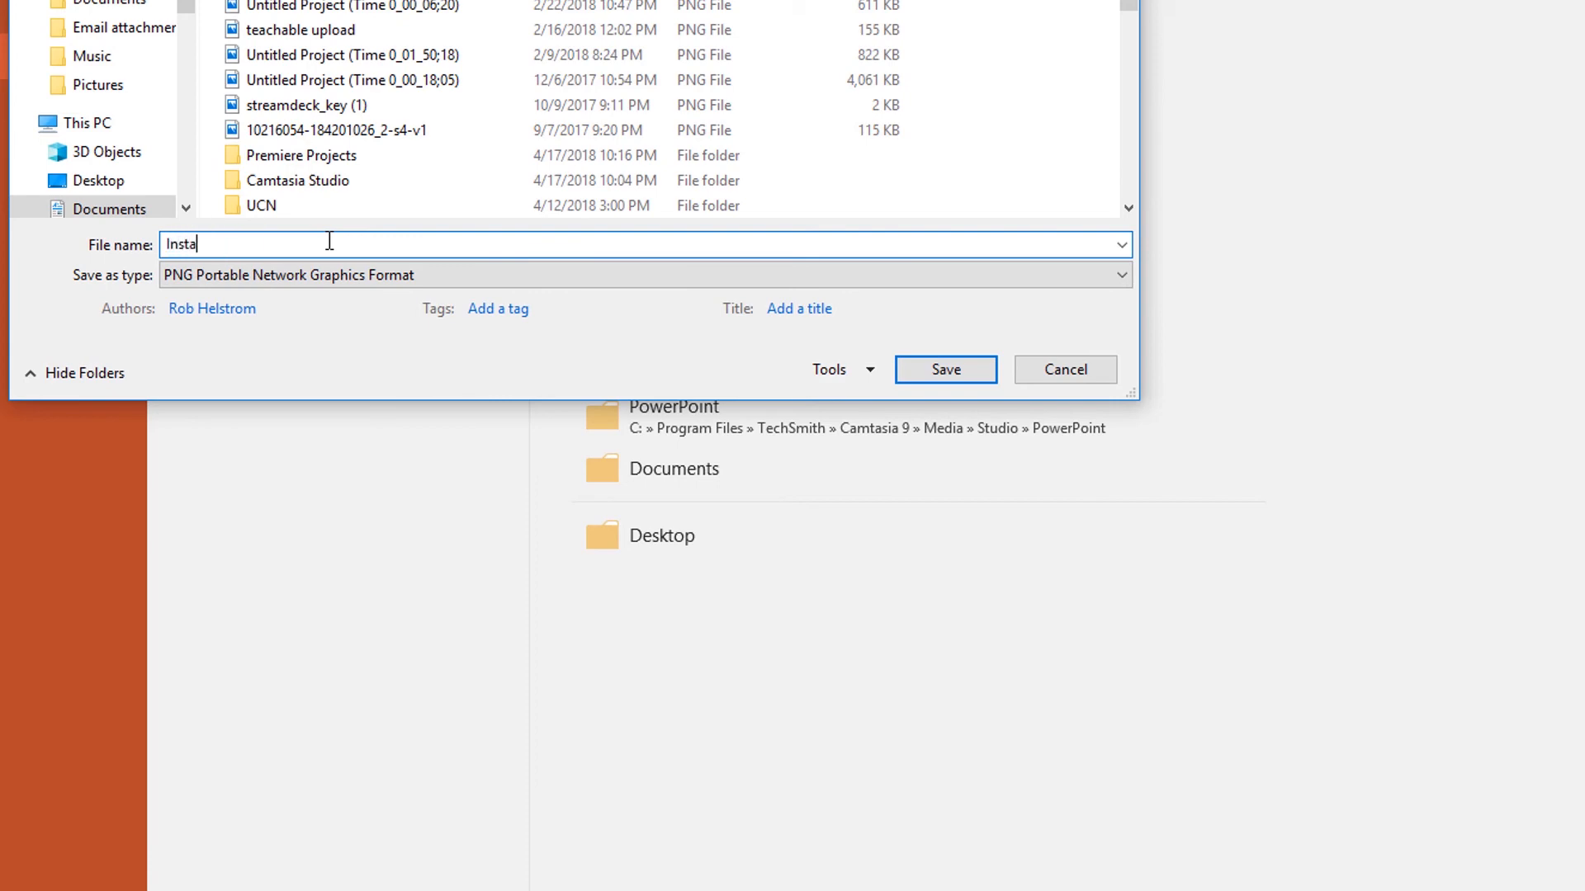
type("gram Photo")
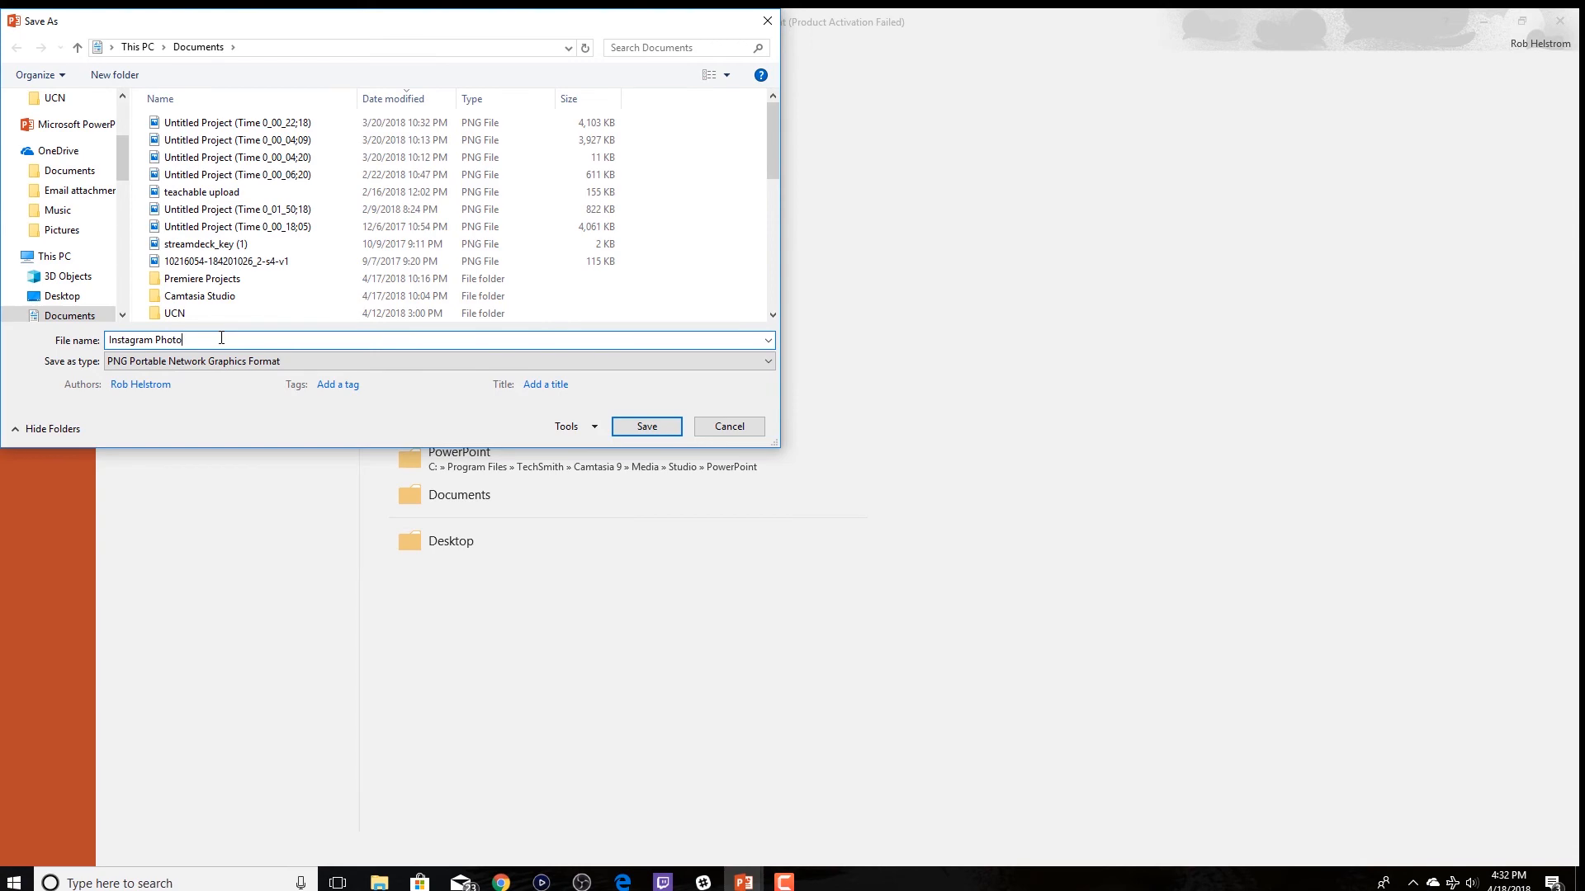
left_click(645, 426)
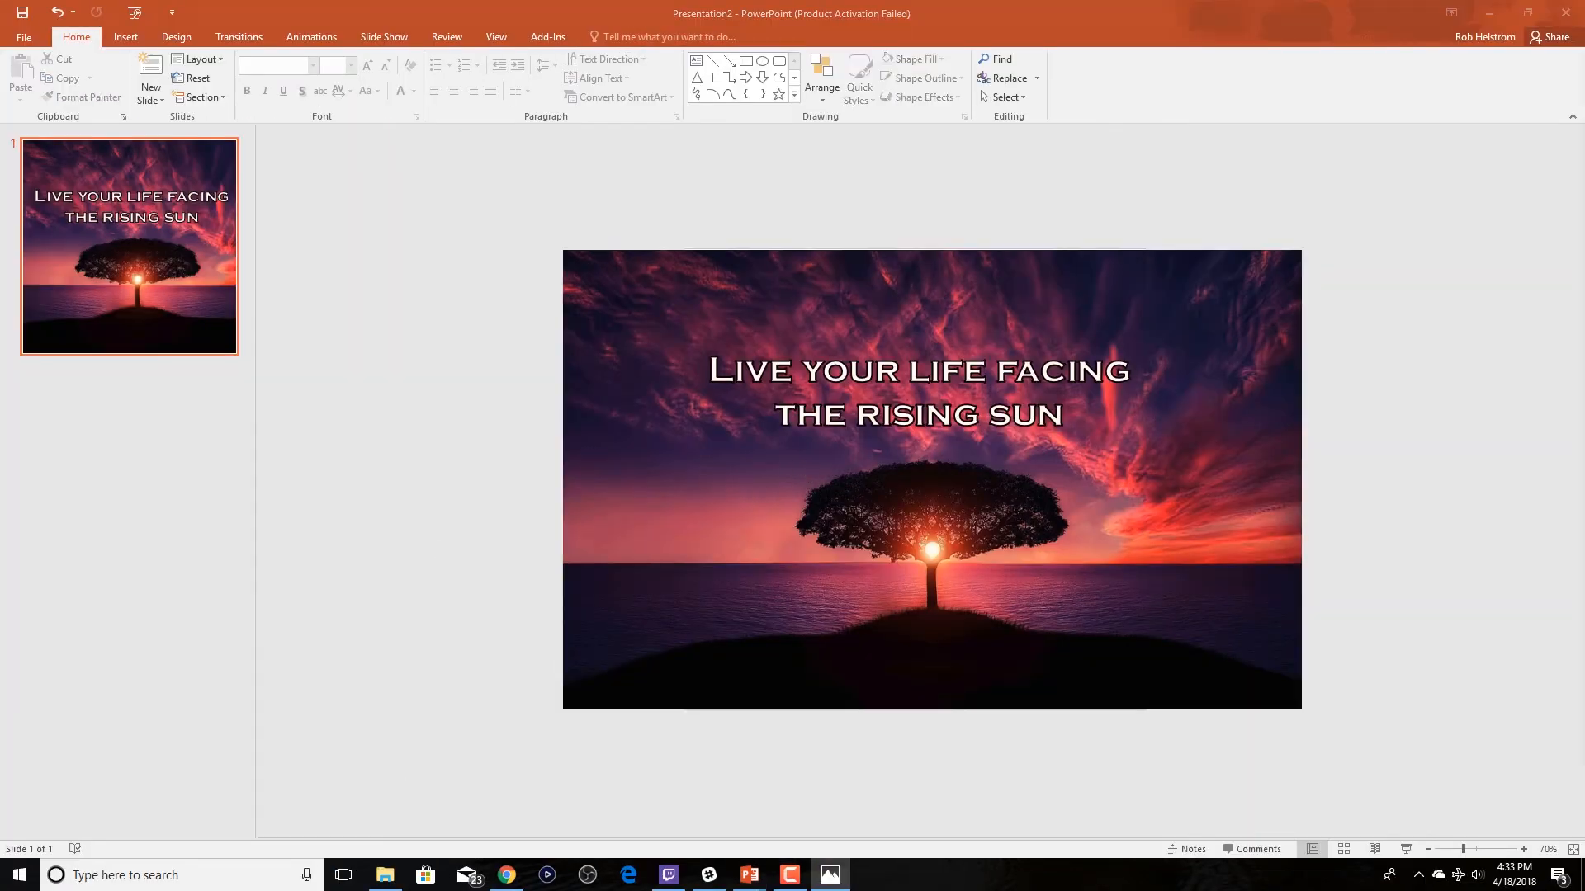
Share the Instagram Photo image from Photos to the Instagram app
left_click(1280, 96)
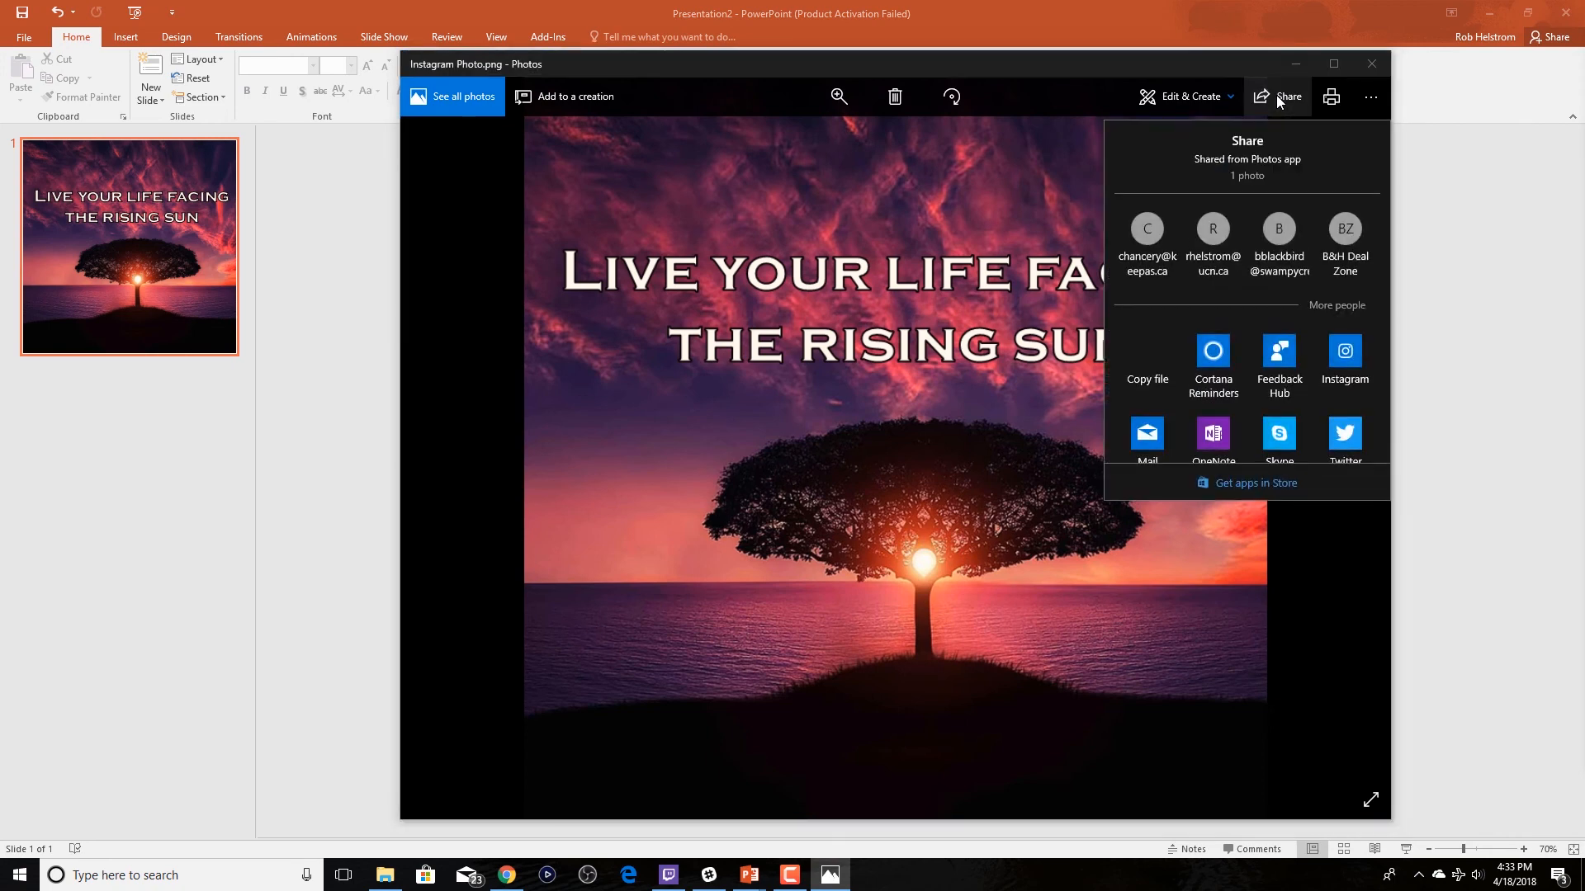
left_click(1344, 350)
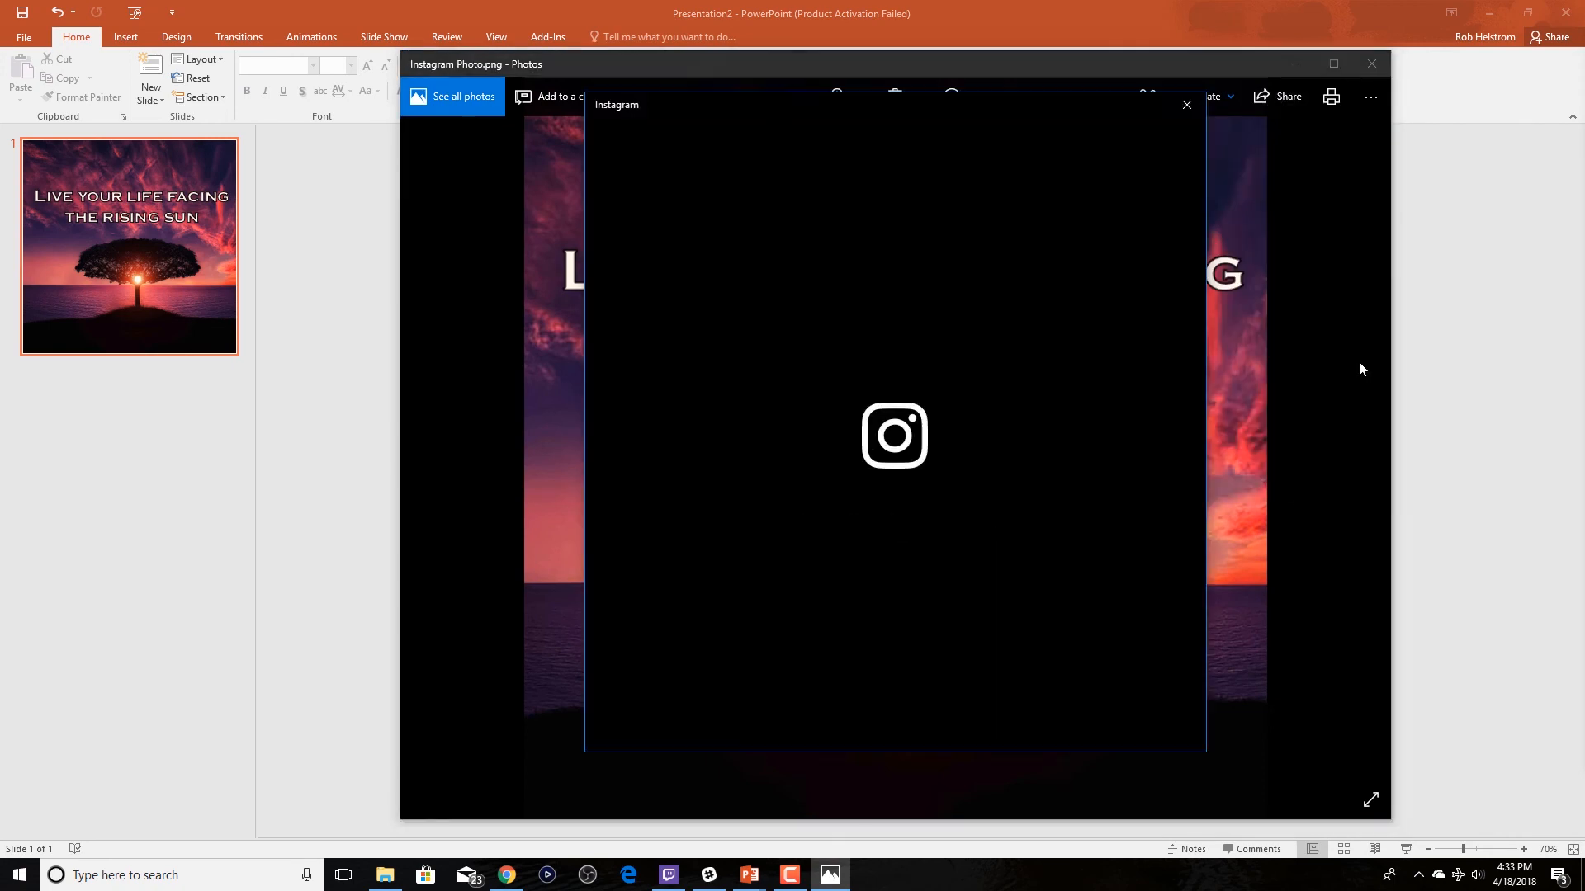